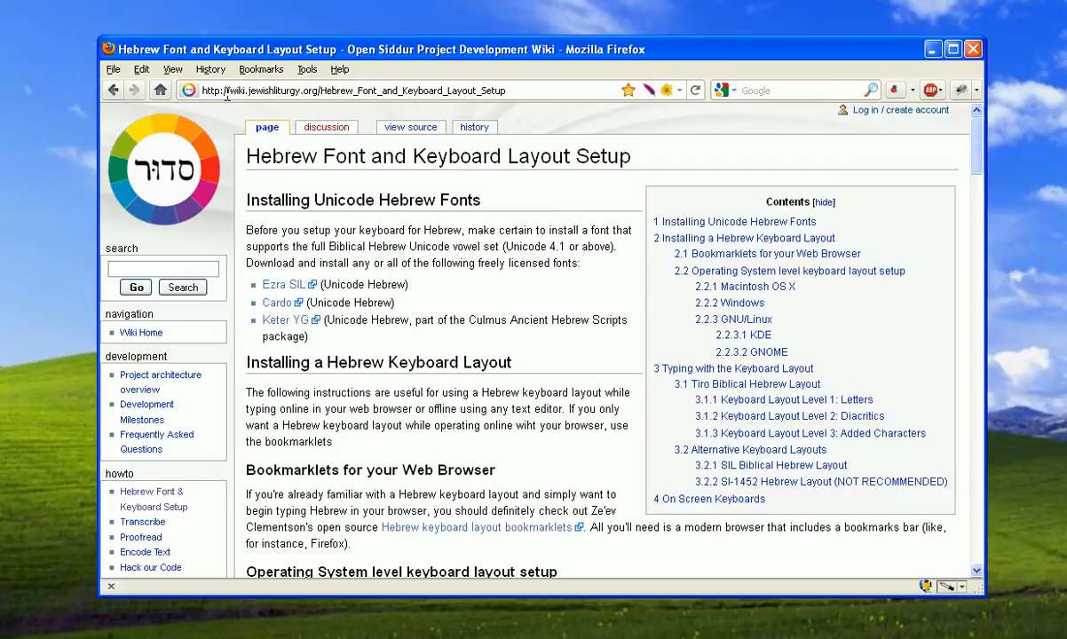
Step: Scroll the Open Siddur wiki page down to the Windows keyboard download instructions
click(355, 90)
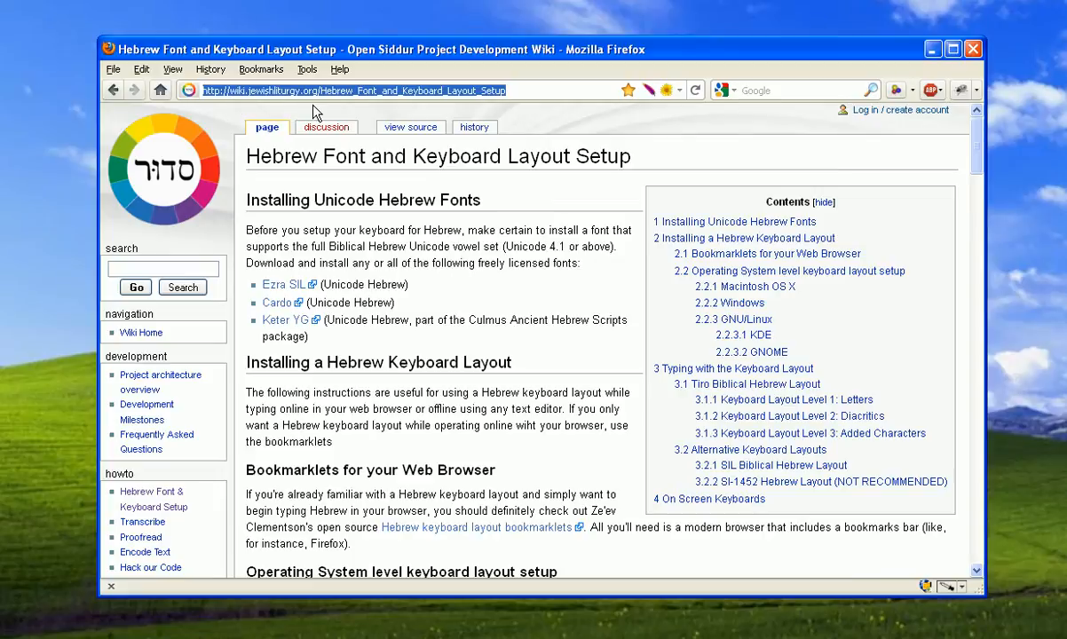
mouse_move(361, 104)
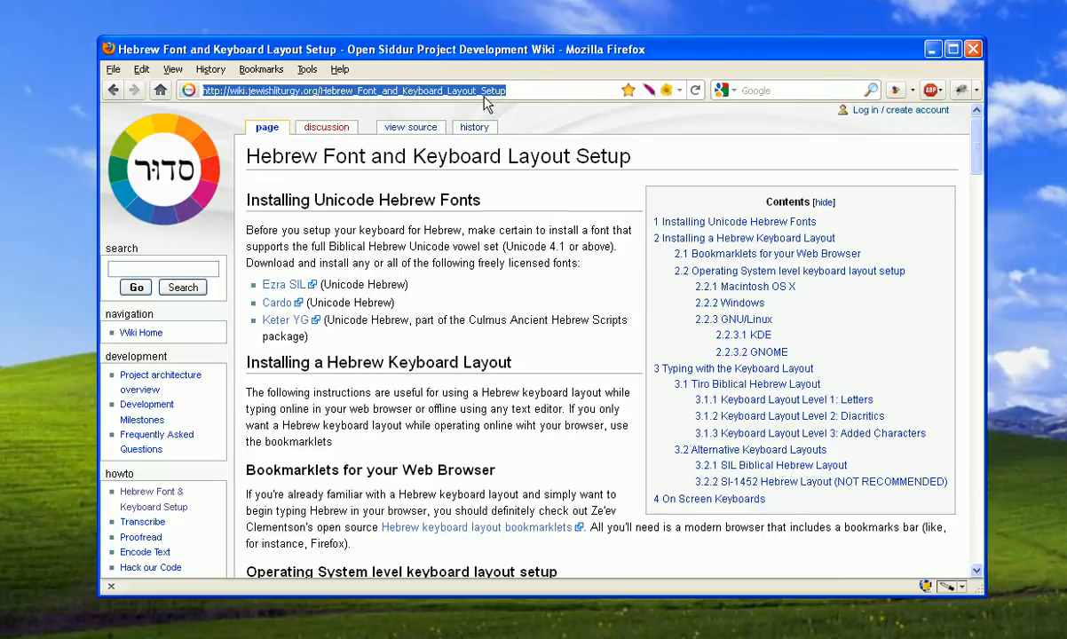
mouse_move(495, 124)
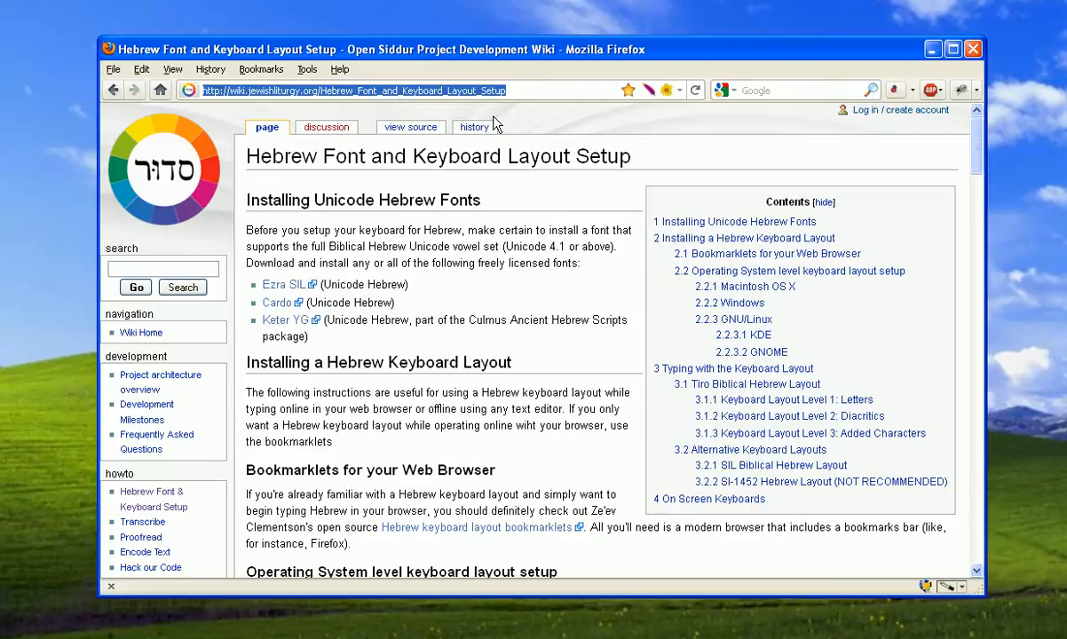
mouse_move(510, 229)
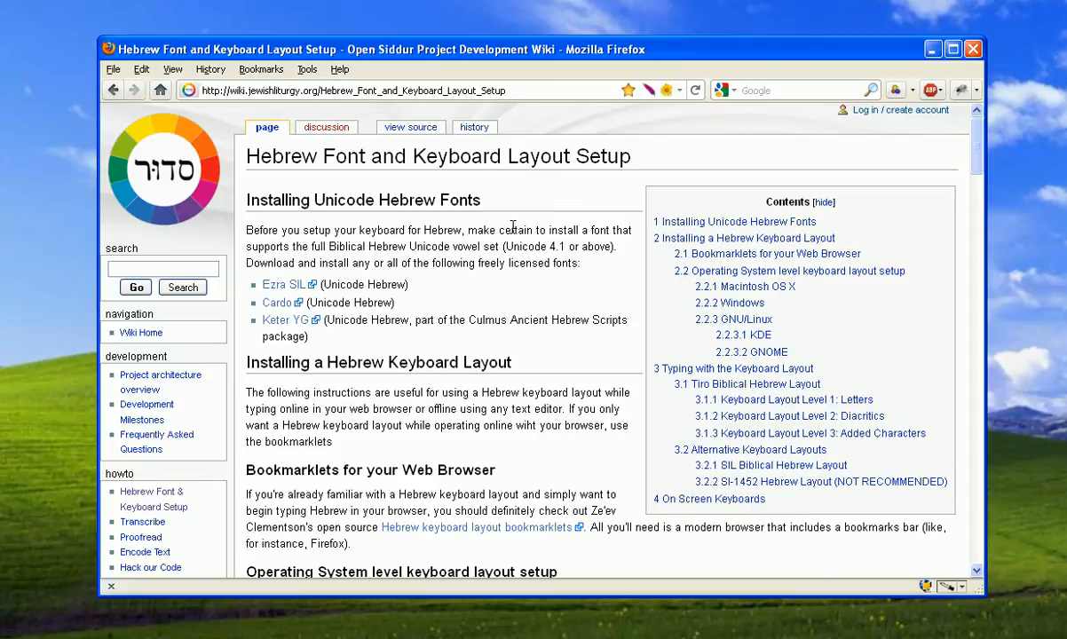
scroll(down, 3)
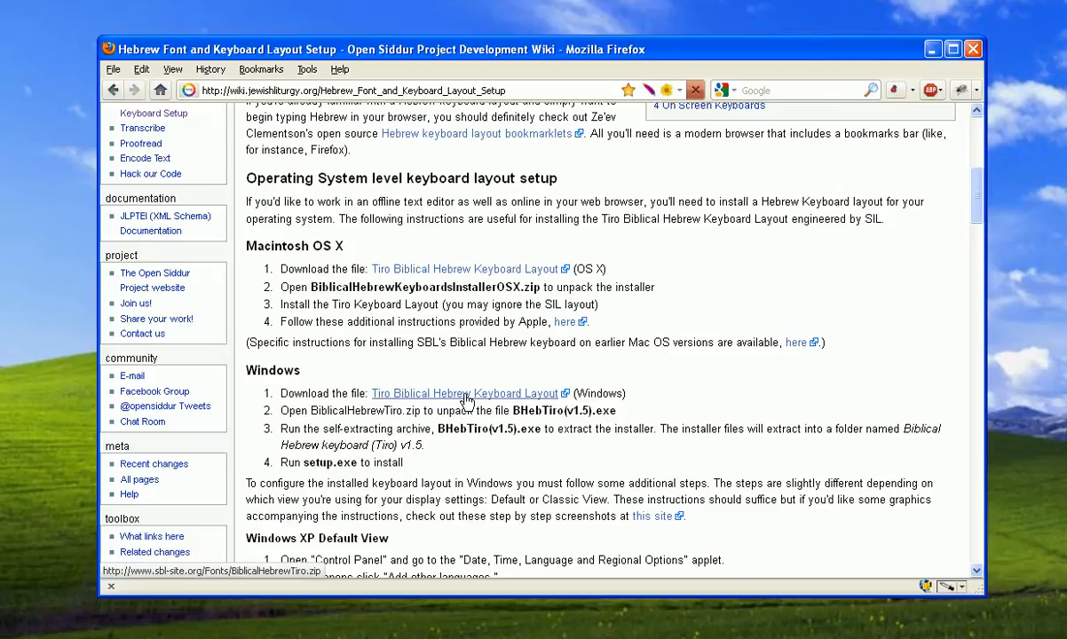
Step: Save BiblicalHebrewTiro.zip from the Tiro Biblical Hebrew Keyboard Layout (Windows) link
click(465, 393)
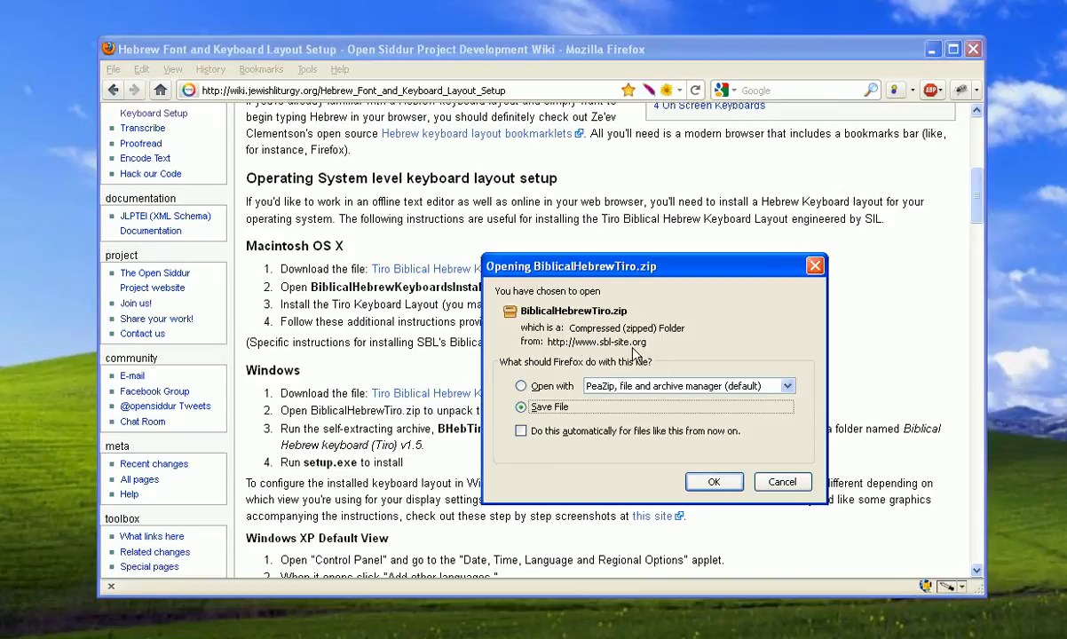
mouse_move(703, 457)
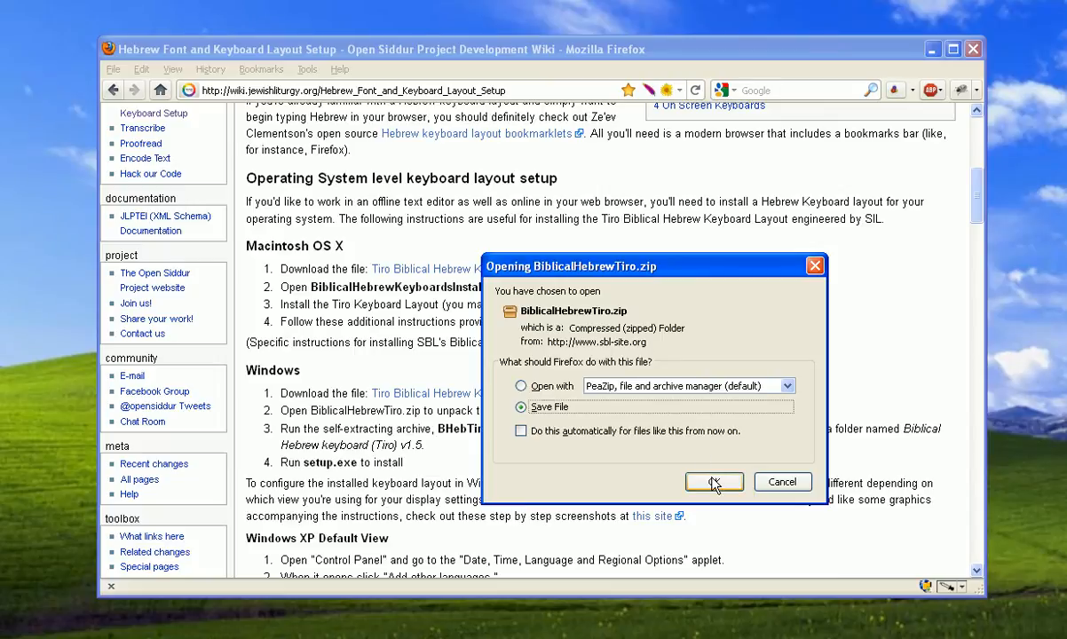
click(714, 481)
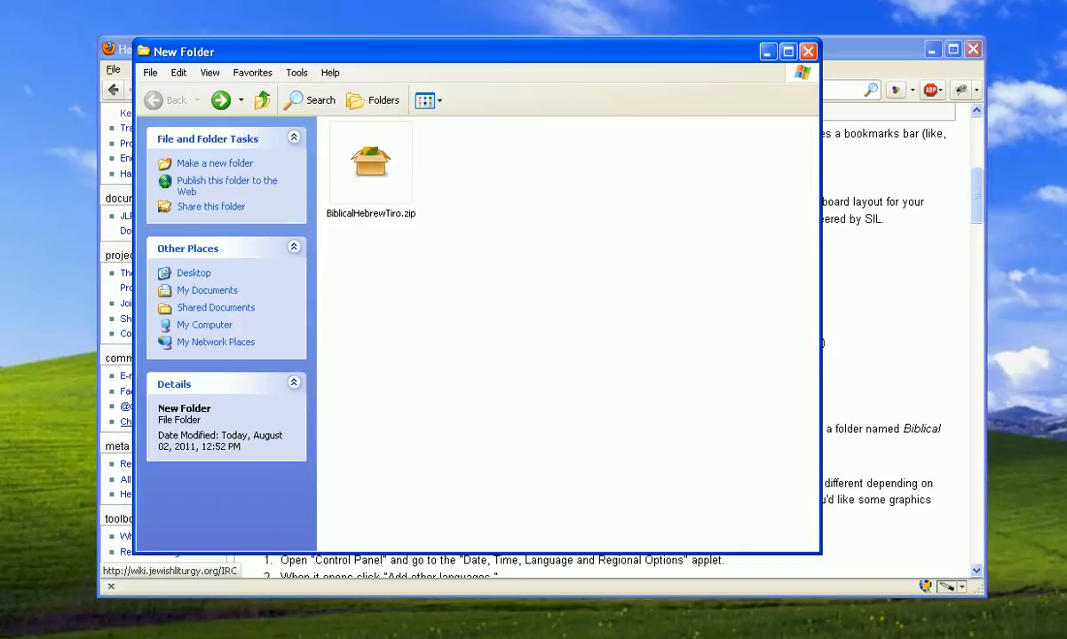
Step: Open BiblicalHebrewTiro.zip in PeaZip, listing BHebTiro(v1.5).exe and the Tiro manual PDF
click(370, 165)
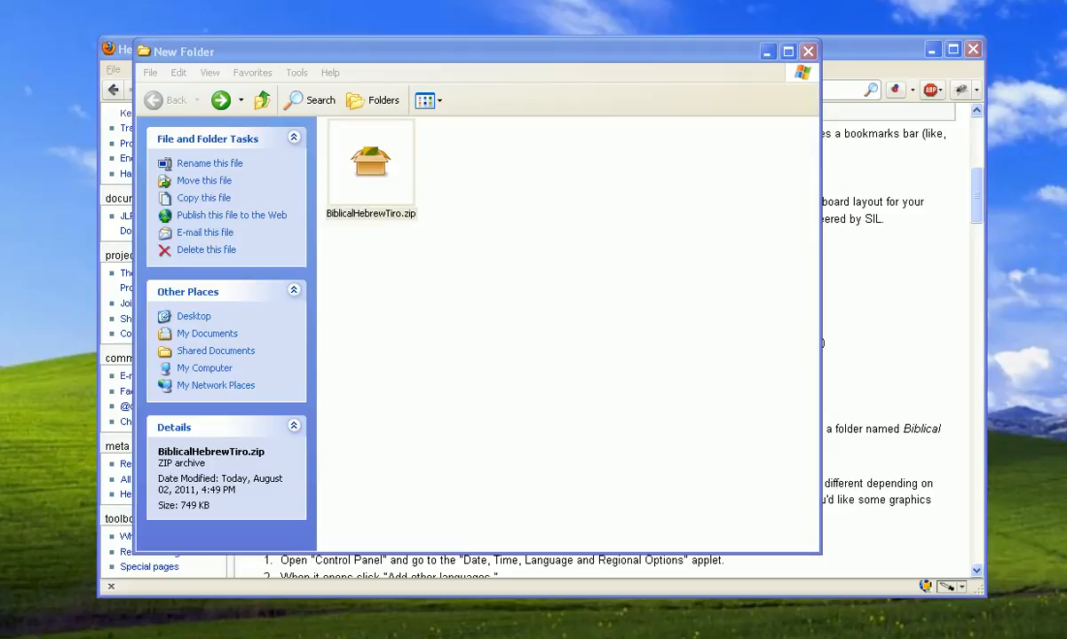
double_click(371, 161)
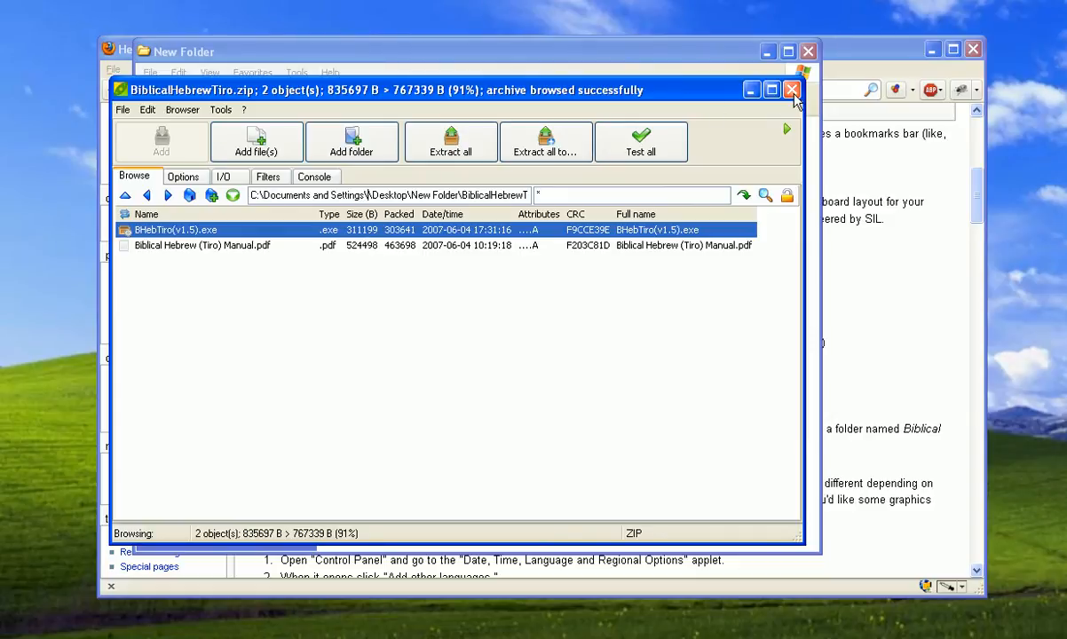
mouse_move(791, 91)
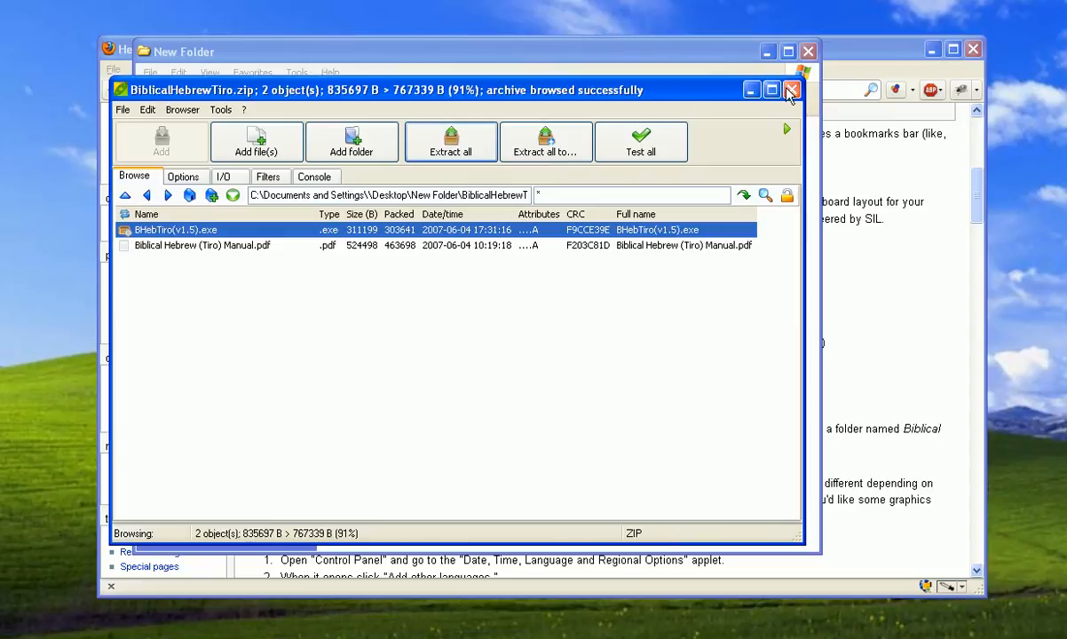
Step: Close PeaZip and select the extracted Tiro manual PDF in New Folder beside BHebTiro(v1.5).exe
click(792, 90)
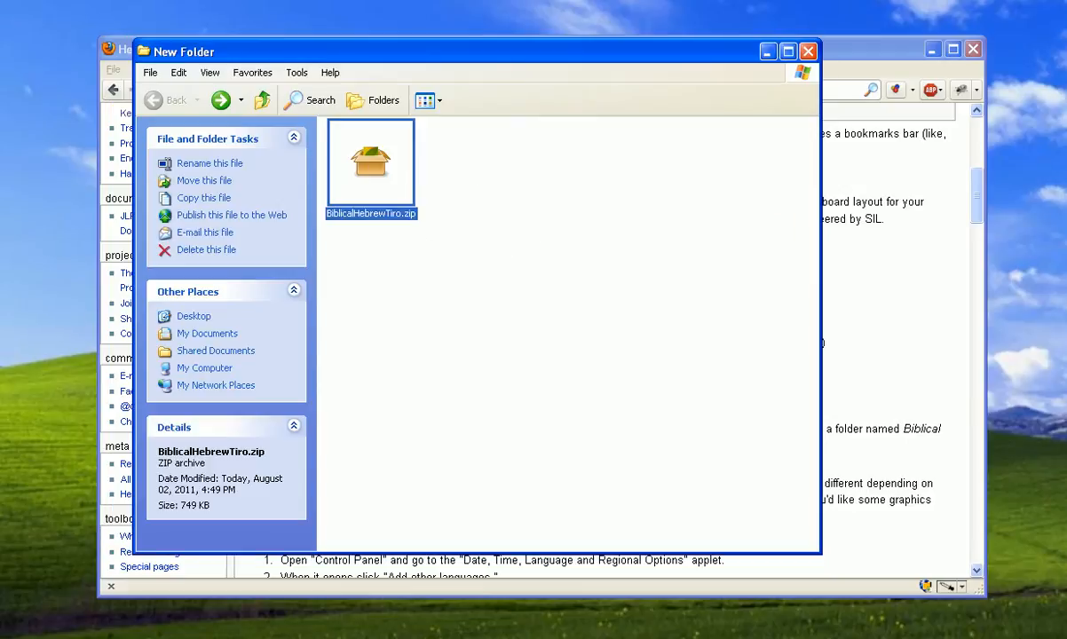
mouse_move(404, 348)
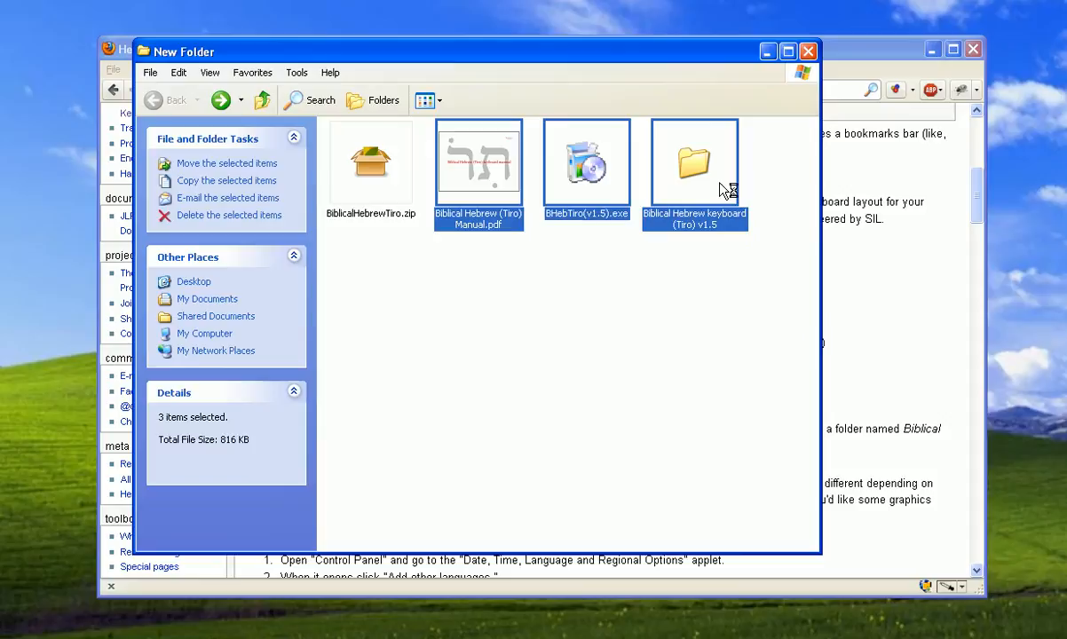
click(694, 160)
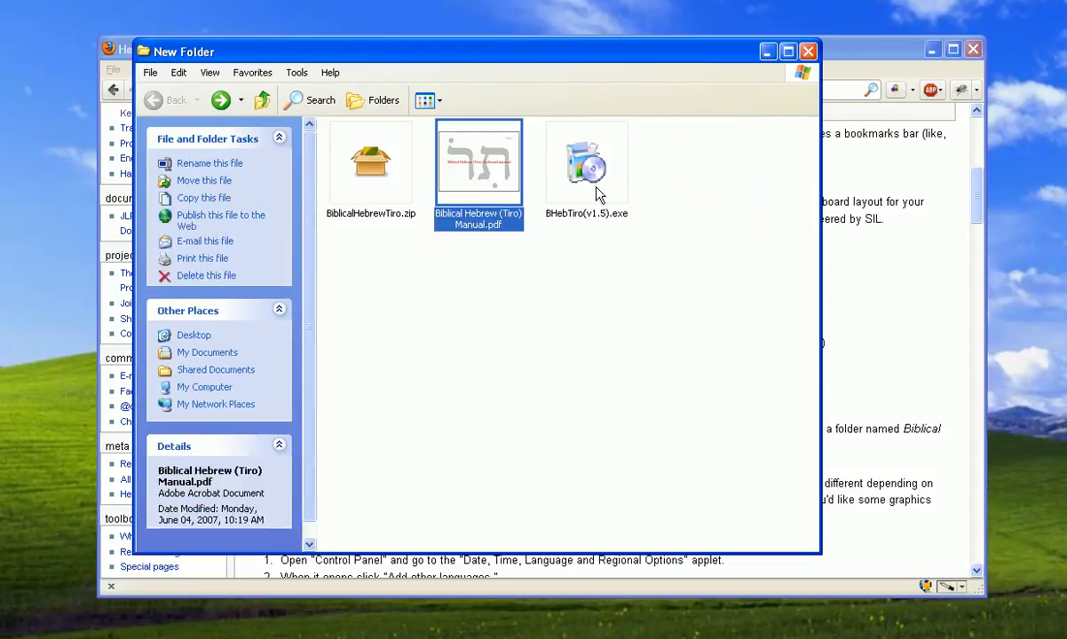
click(586, 164)
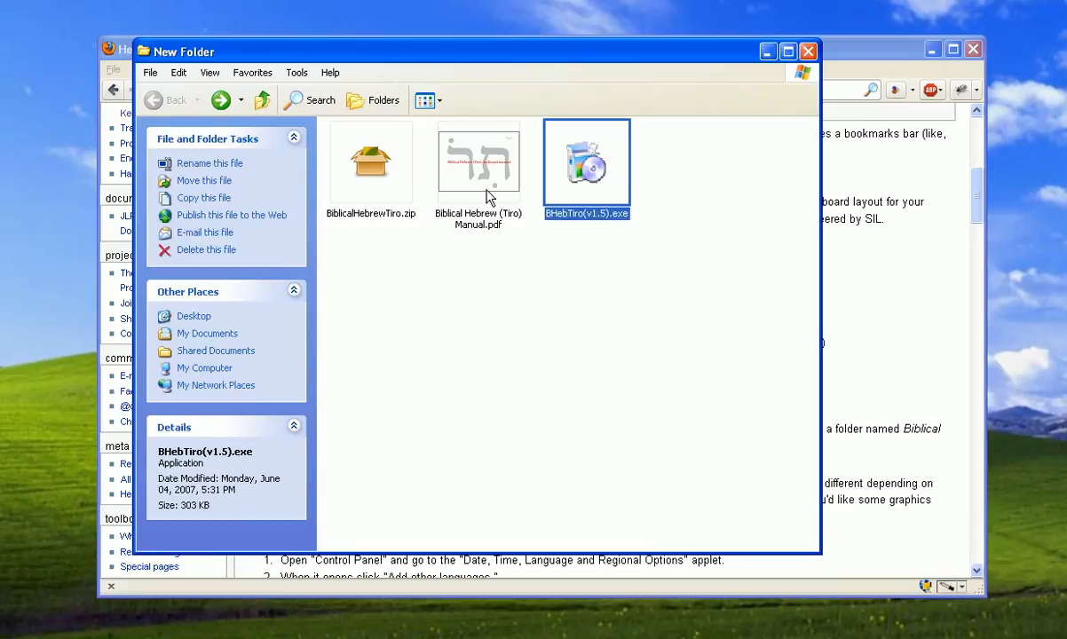
click(478, 164)
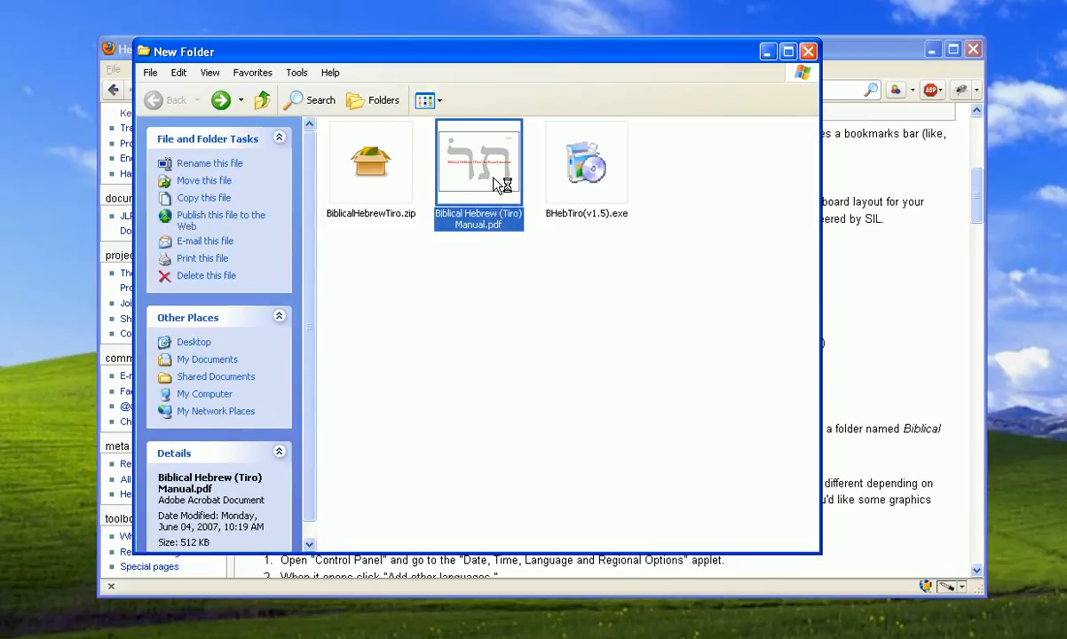
Step: Page through the manual's SHIFT, ALTGR and ALTGR+SHIFT layout diagrams up to page 9
double_click(478, 162)
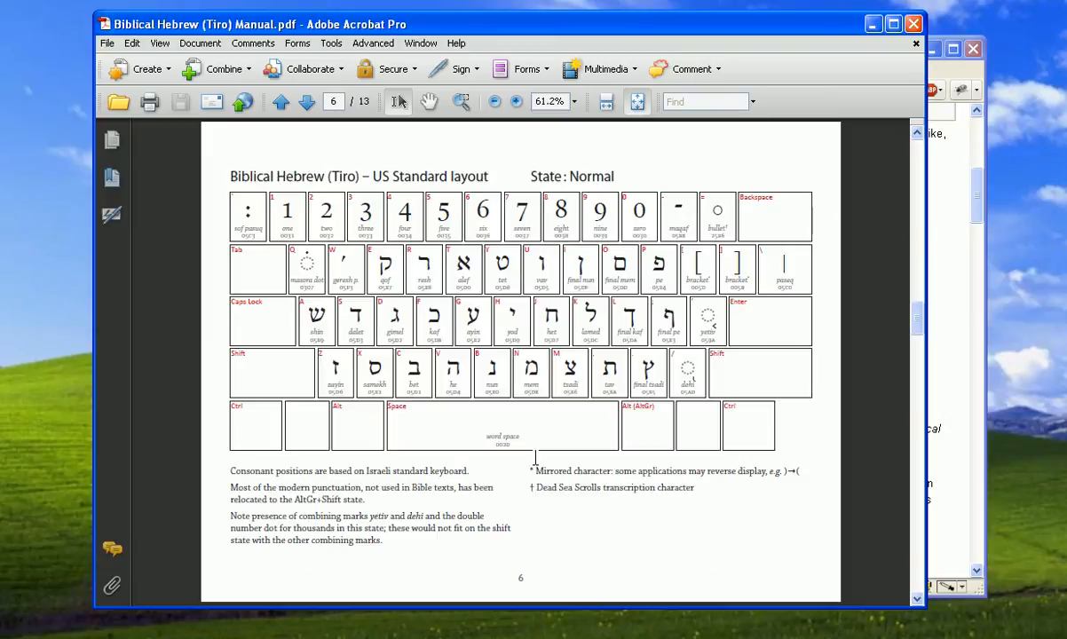
mouse_move(380, 330)
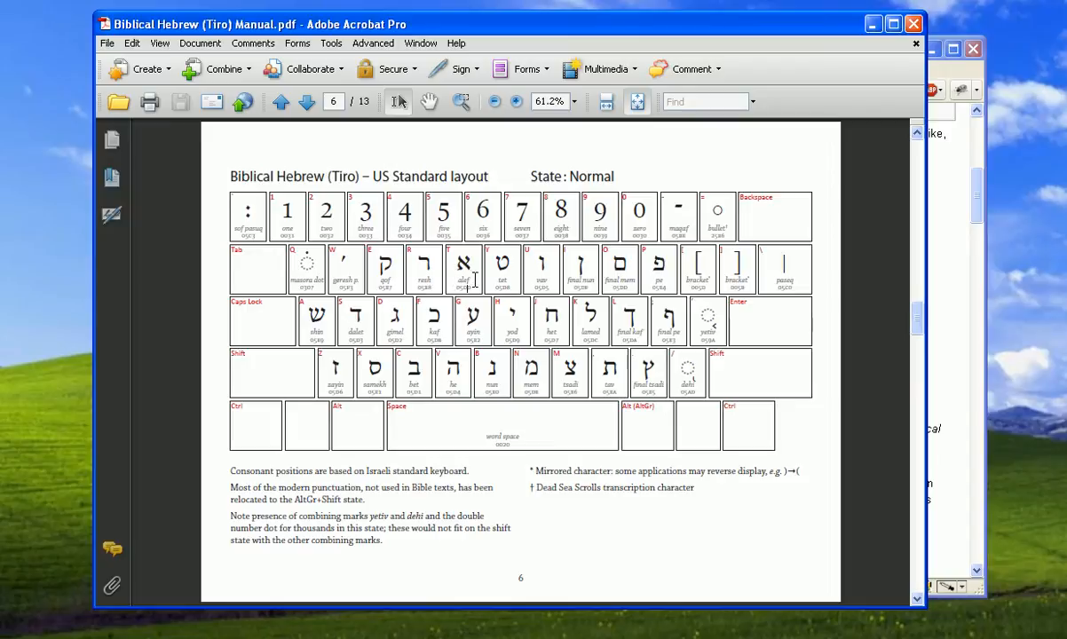
mouse_move(408, 325)
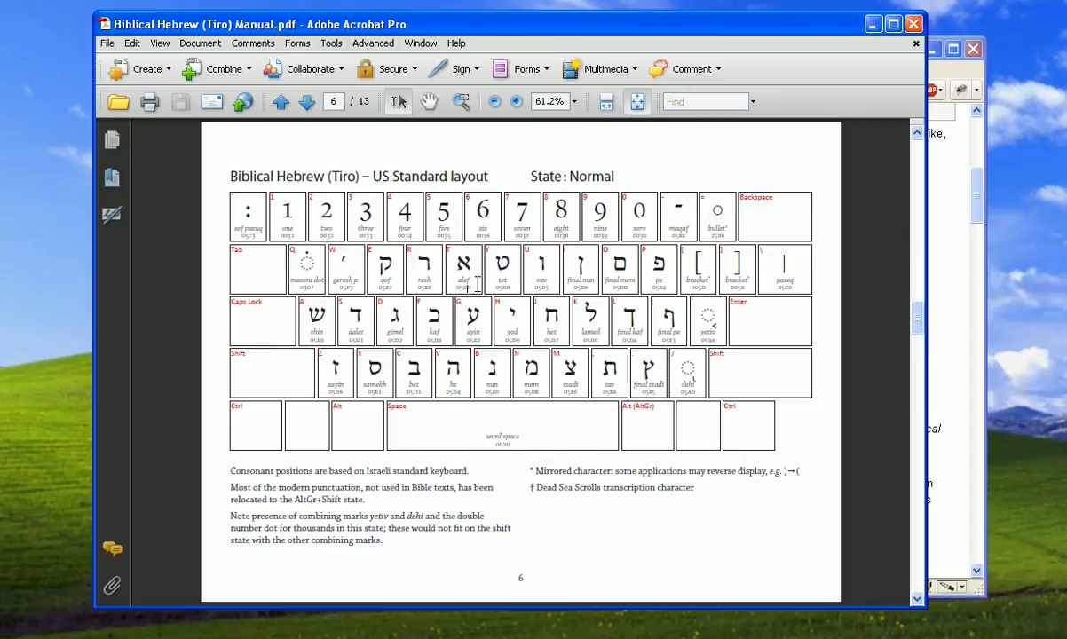
click(306, 101)
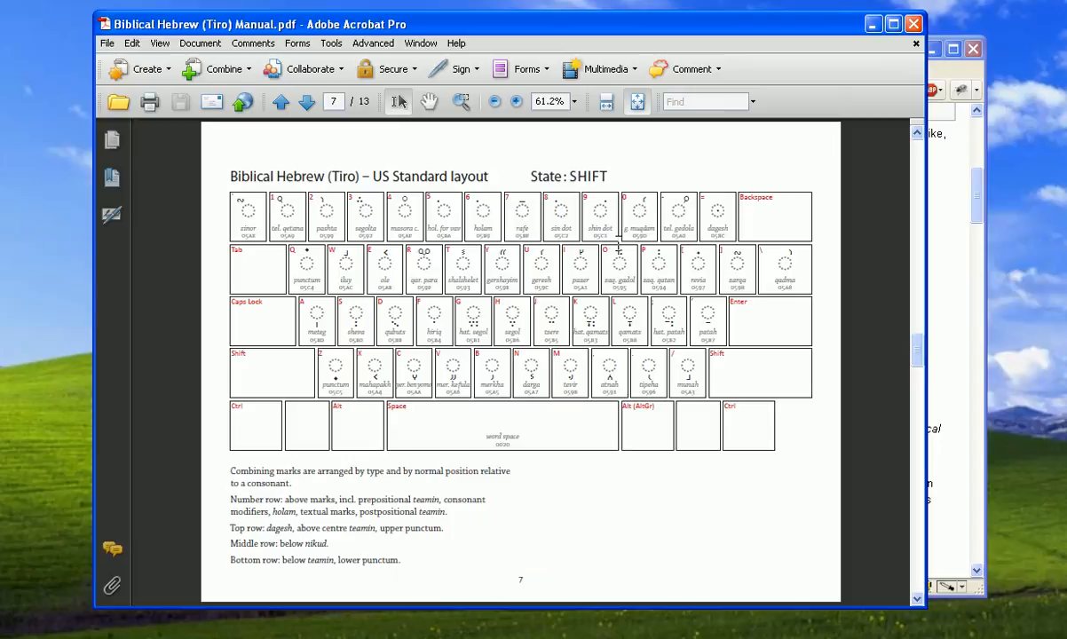
mouse_move(439, 317)
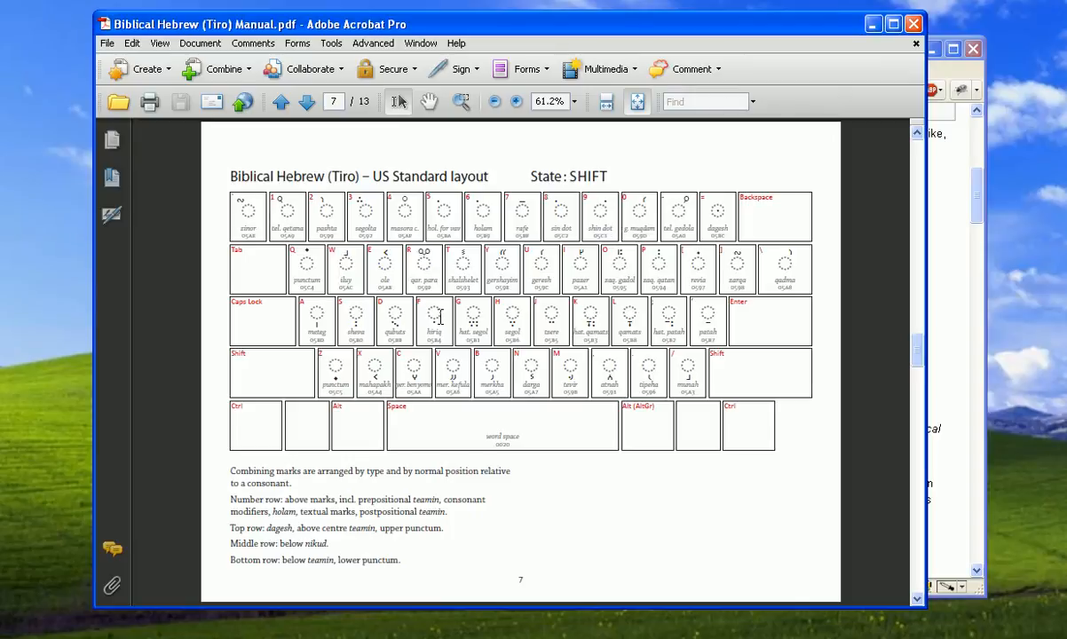
mouse_move(603, 258)
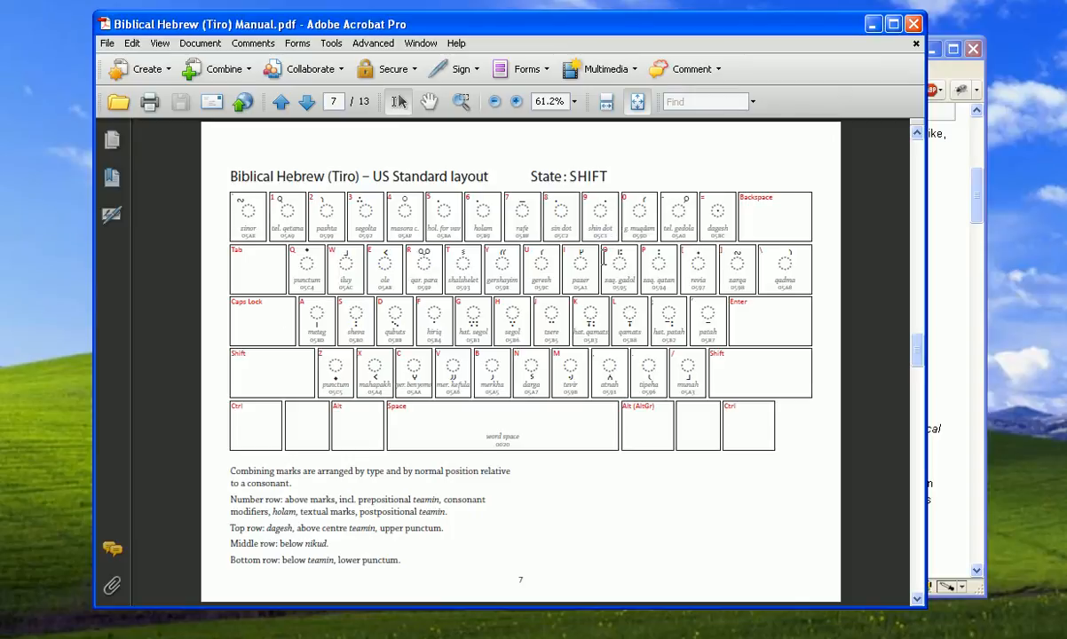
click(306, 101)
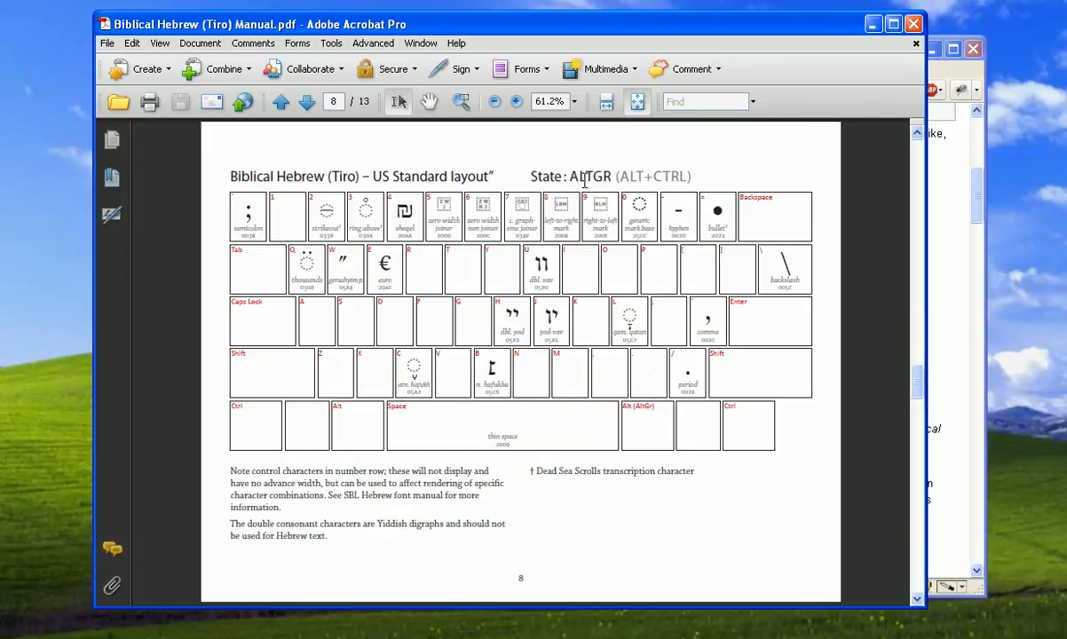
mouse_move(615, 175)
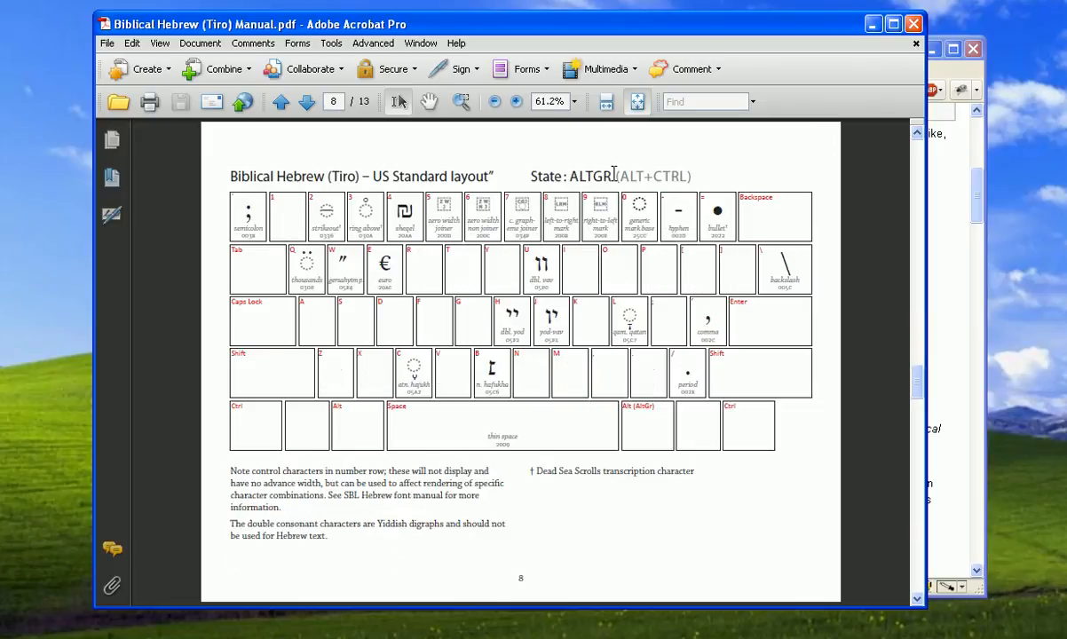
mouse_move(642, 438)
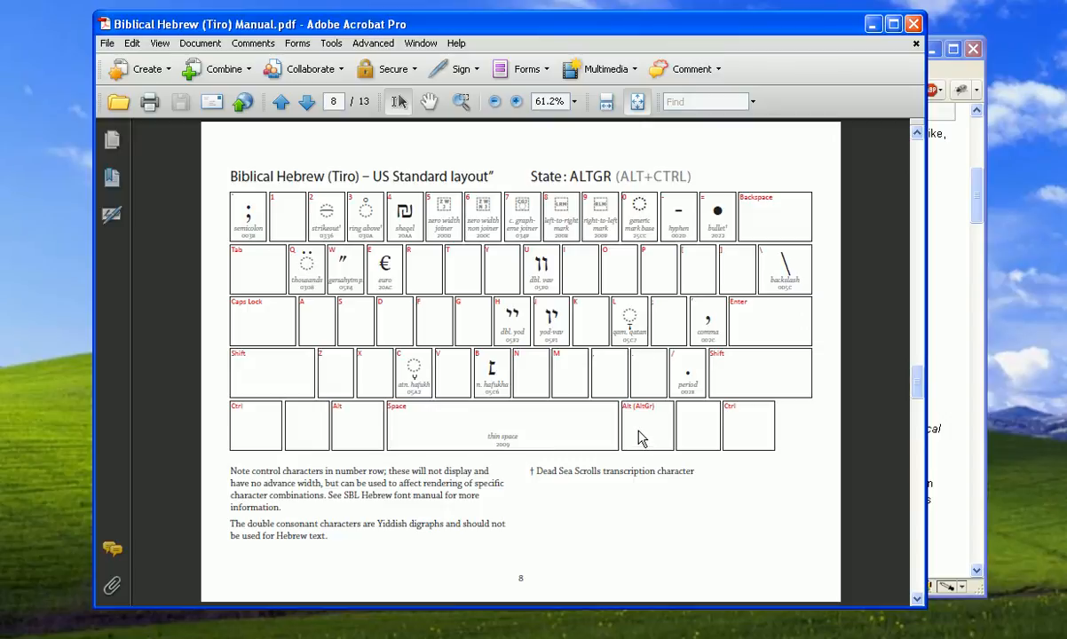
mouse_move(639, 399)
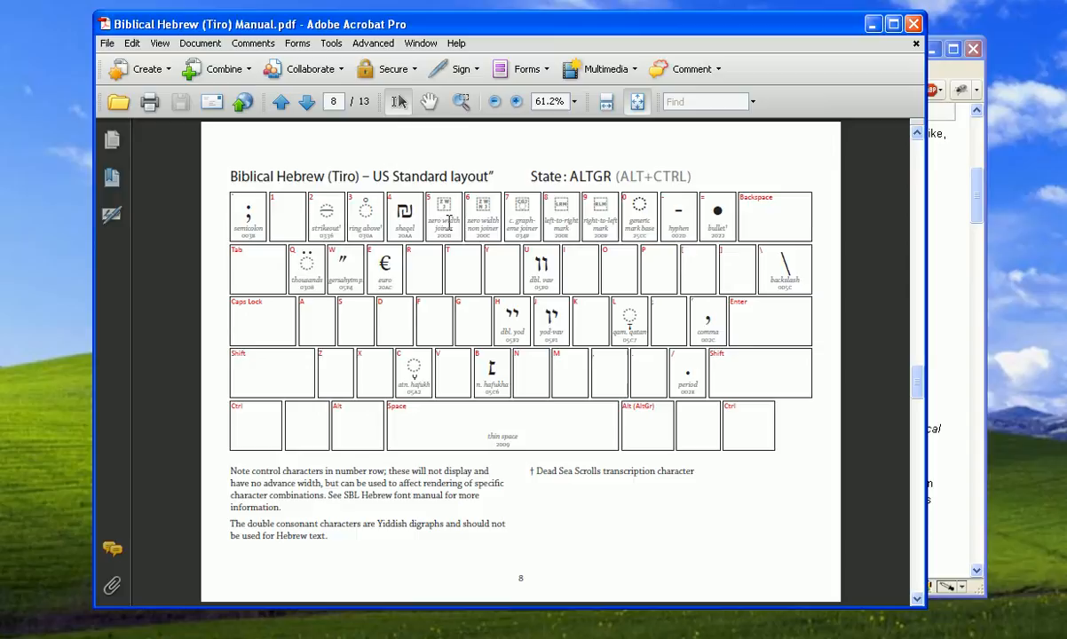
mouse_move(648, 177)
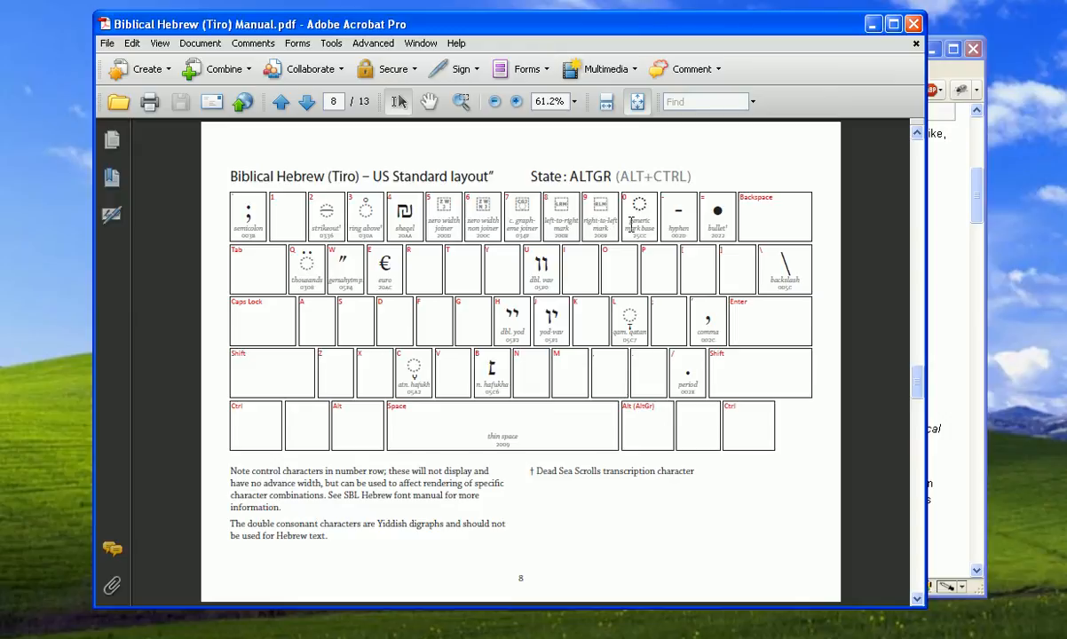
click(306, 101)
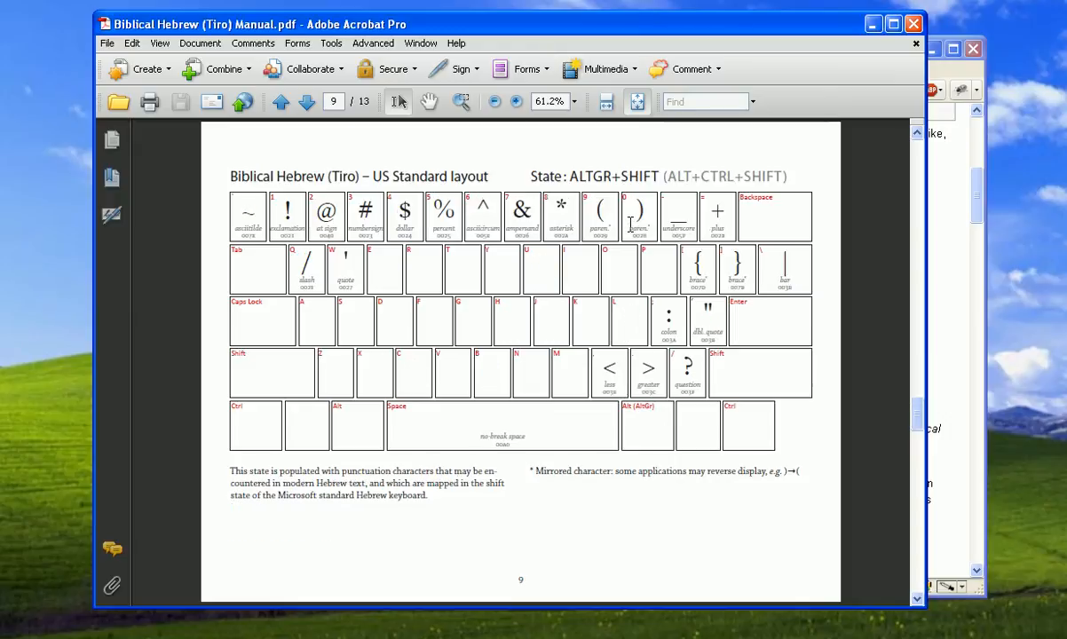
mouse_move(679, 184)
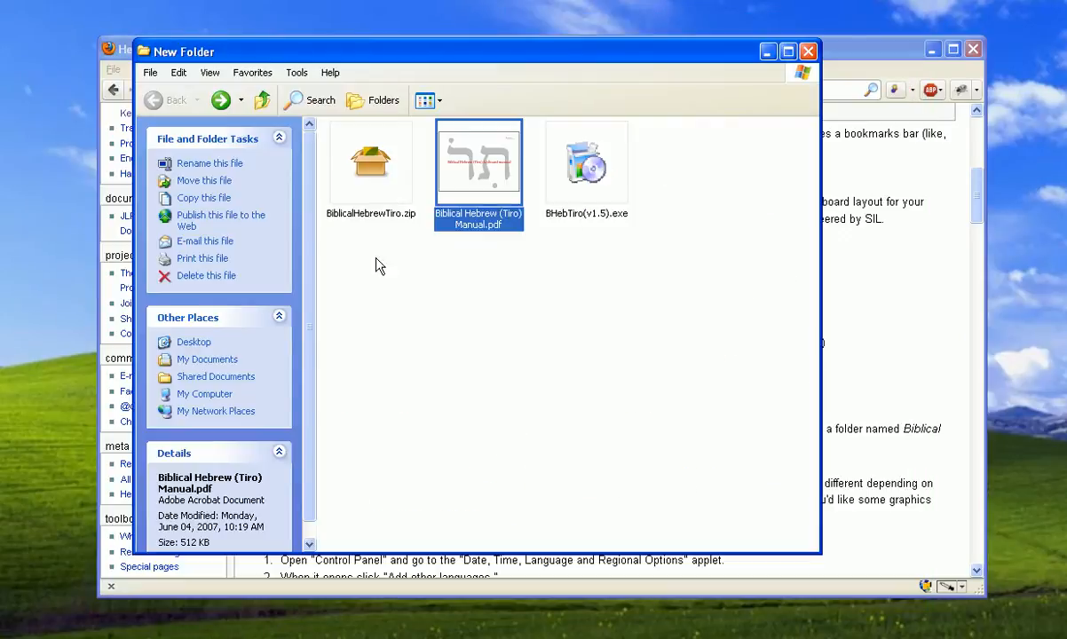
mouse_move(591, 218)
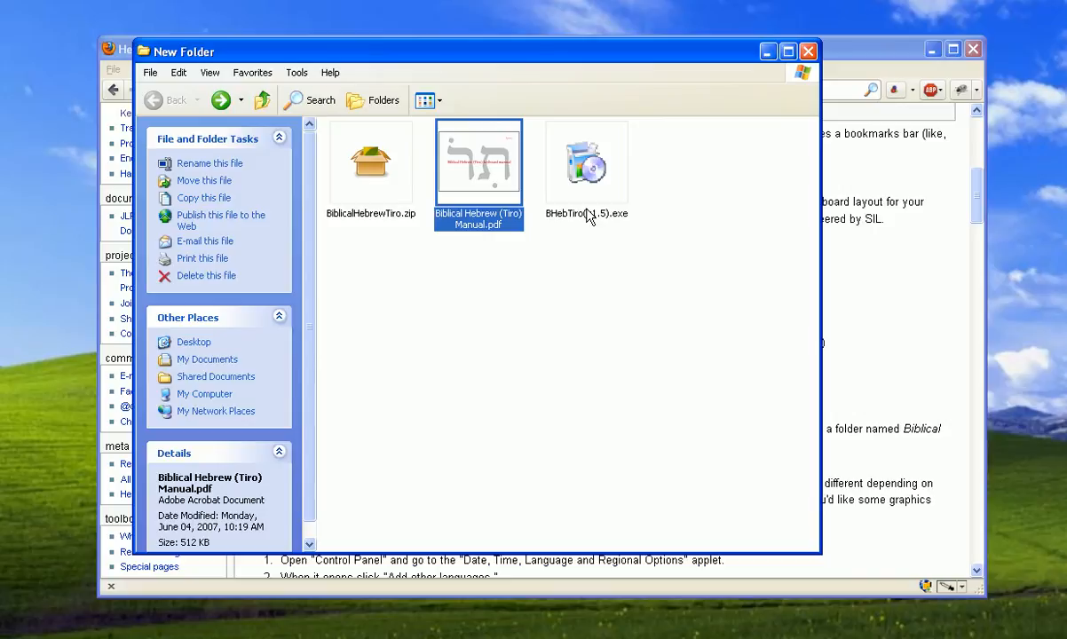
mouse_move(595, 222)
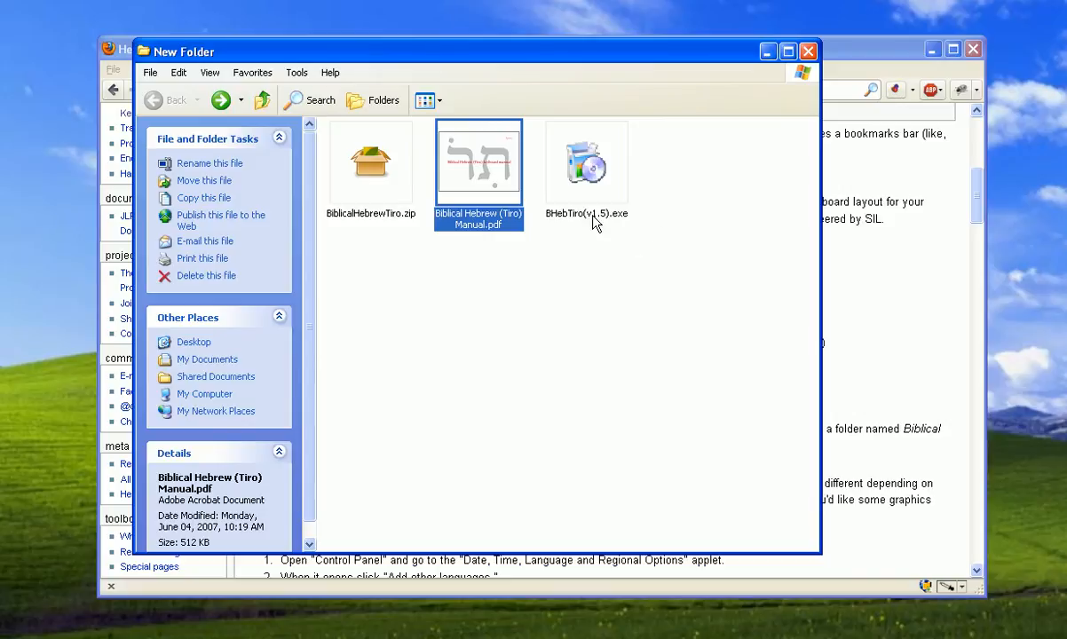
Step: Run BHebTiro(v1.5).exe to extract the Biblical Hebrew keyboard (Tiro) v1.5 folder and open it
click(585, 164)
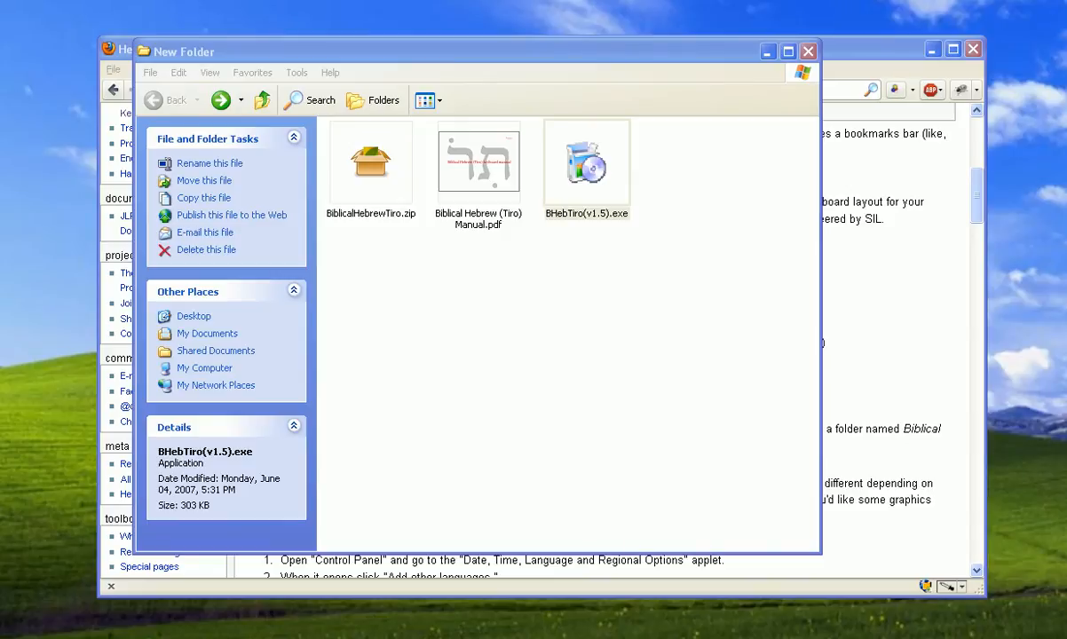
double_click(585, 163)
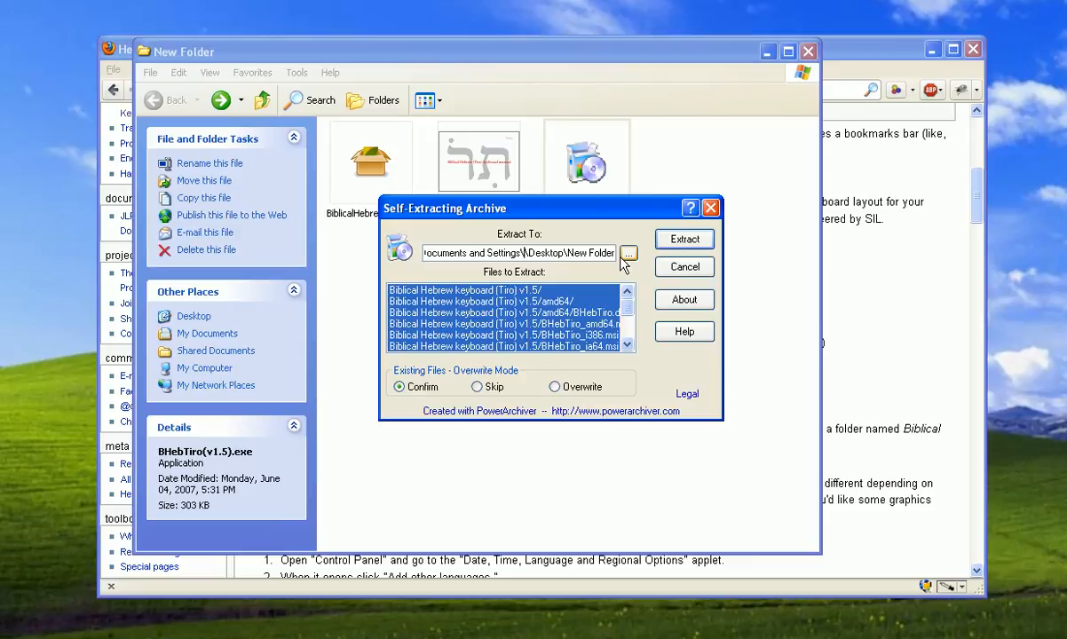
mouse_move(735, 166)
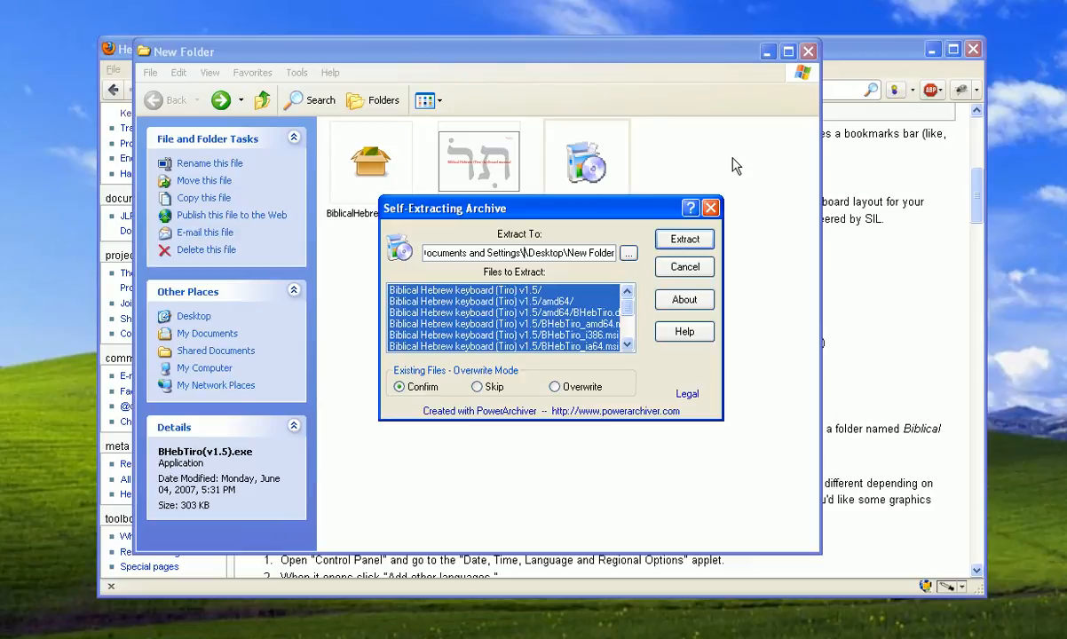
mouse_move(726, 171)
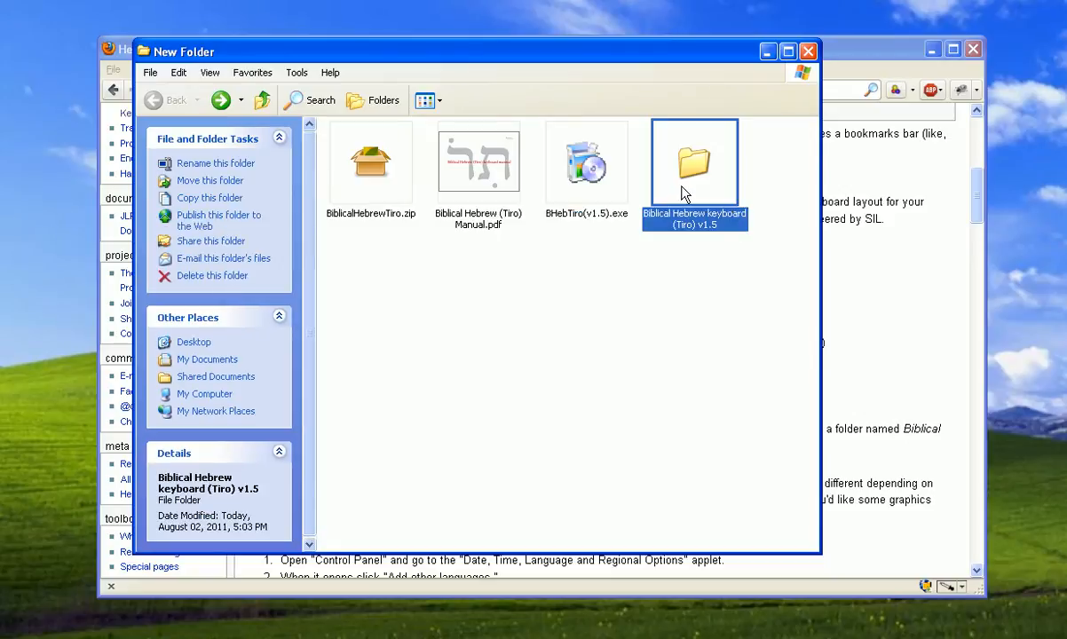
double_click(695, 162)
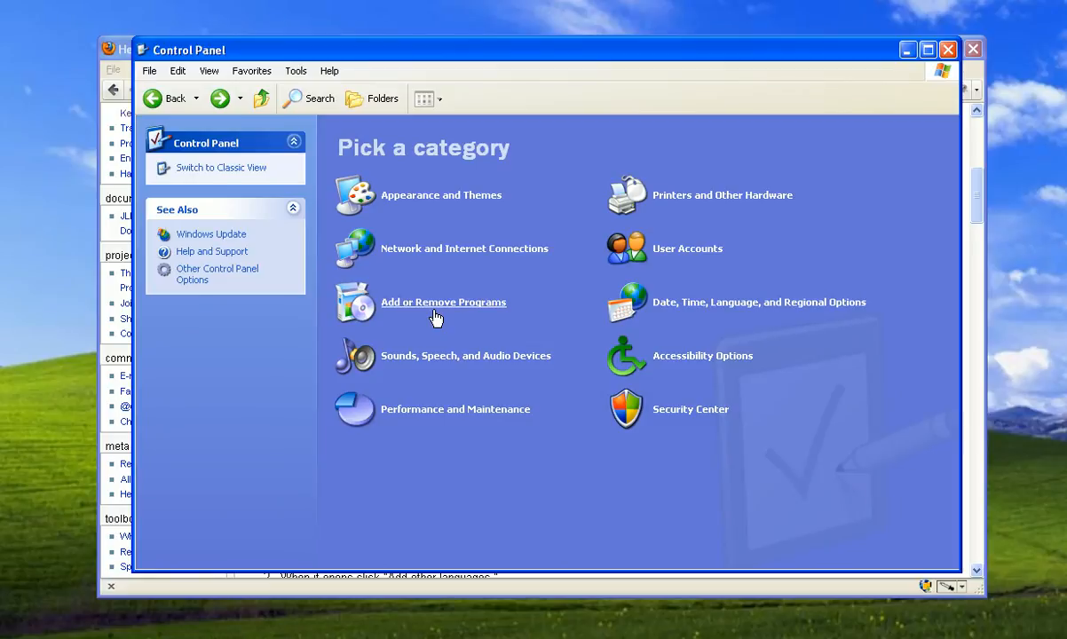
mouse_move(247, 187)
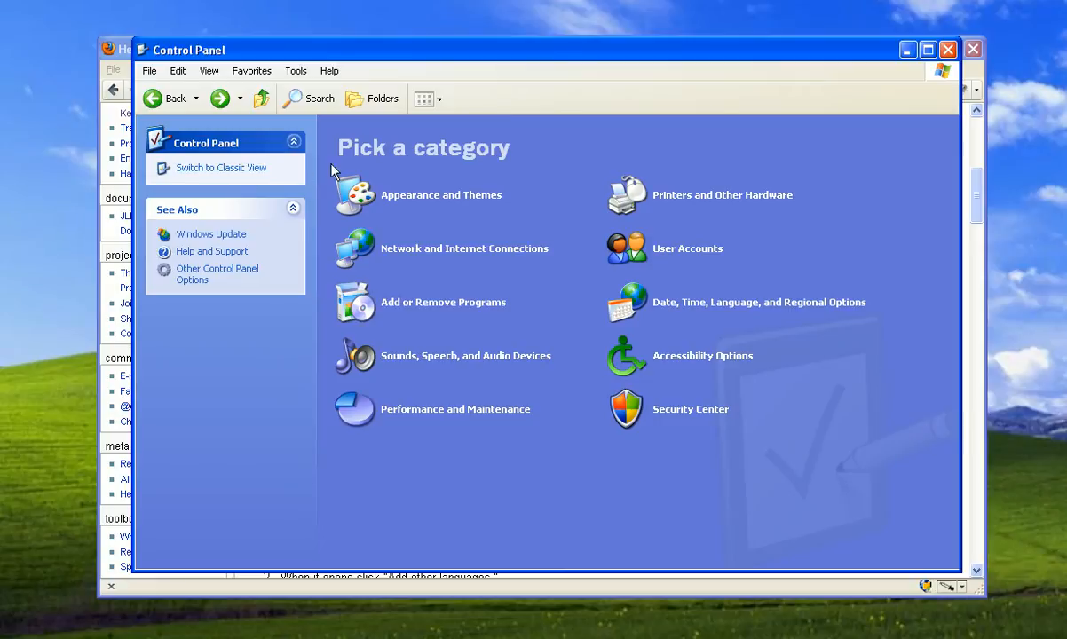
mouse_move(284, 219)
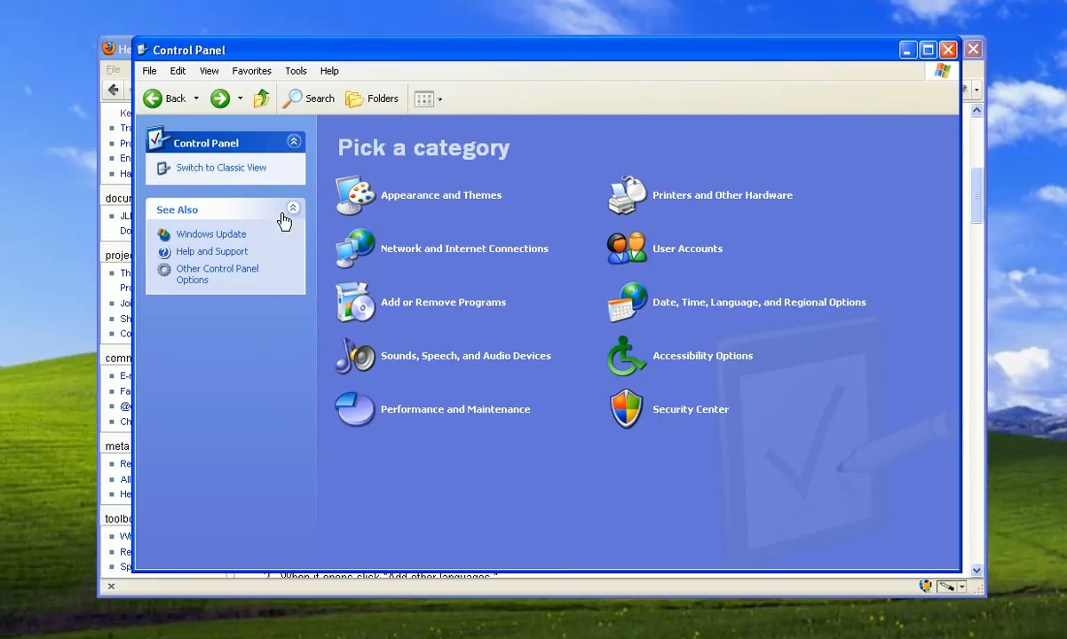
Step: Reach Regional and Language Options via Date, Time, Language, and Regional Options
click(221, 168)
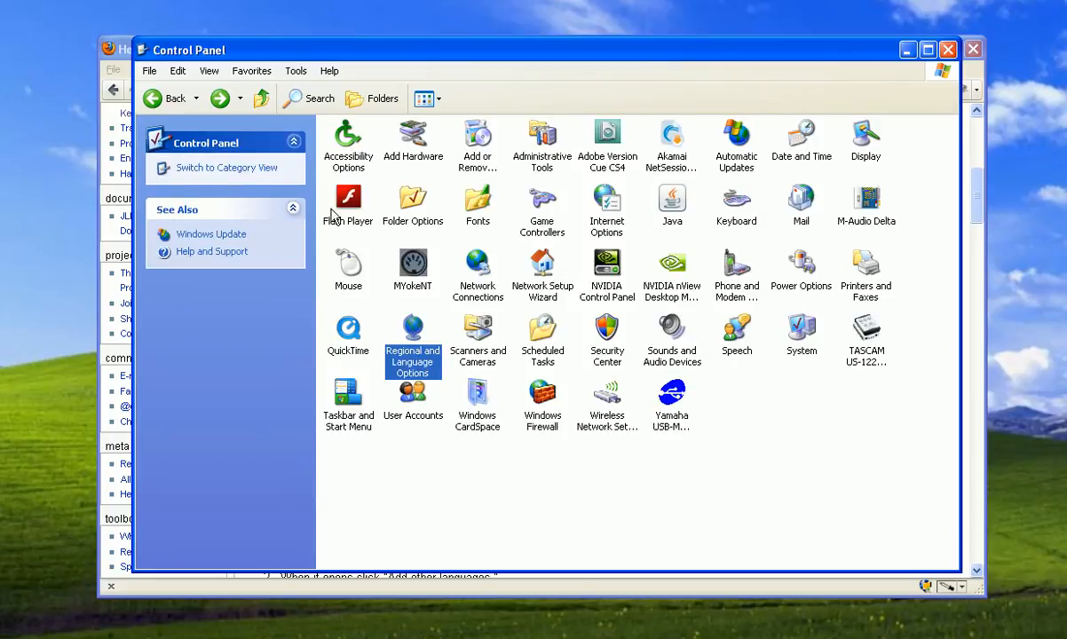
click(233, 168)
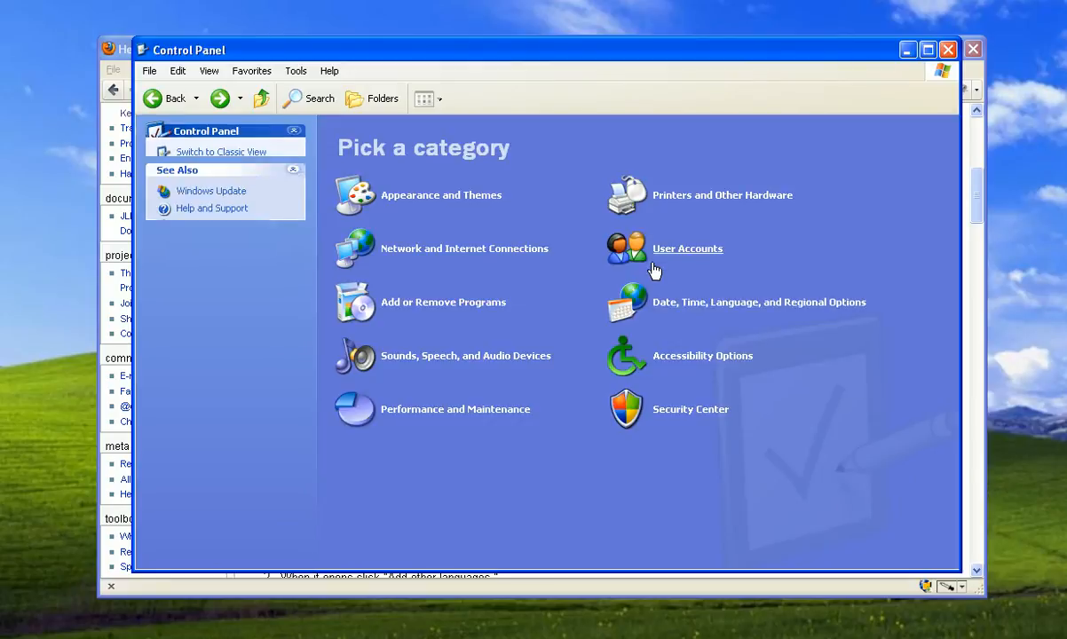
click(758, 302)
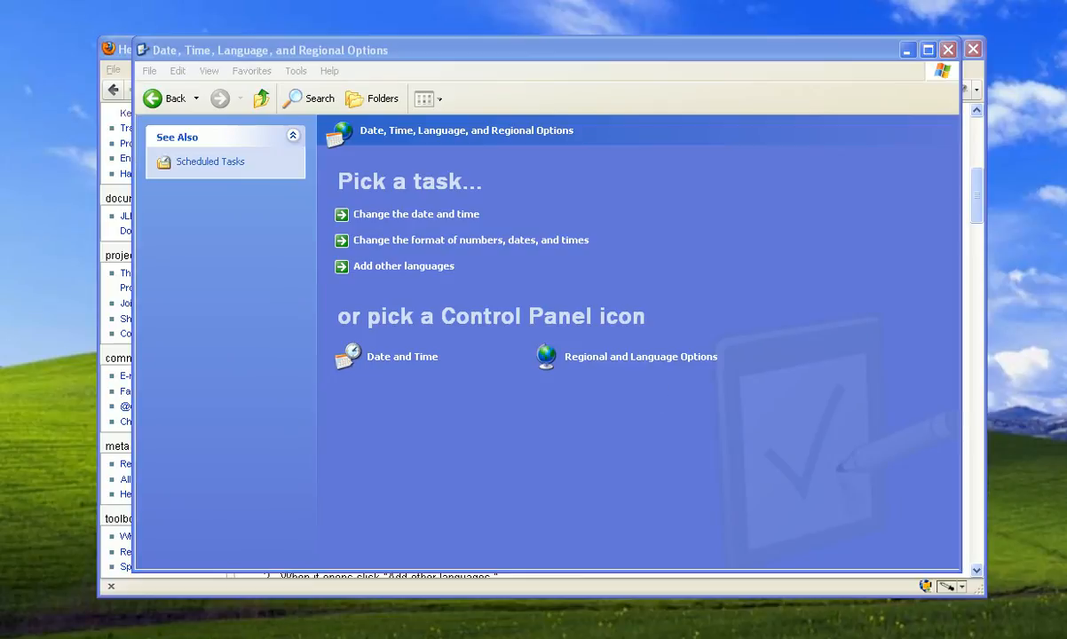
click(639, 355)
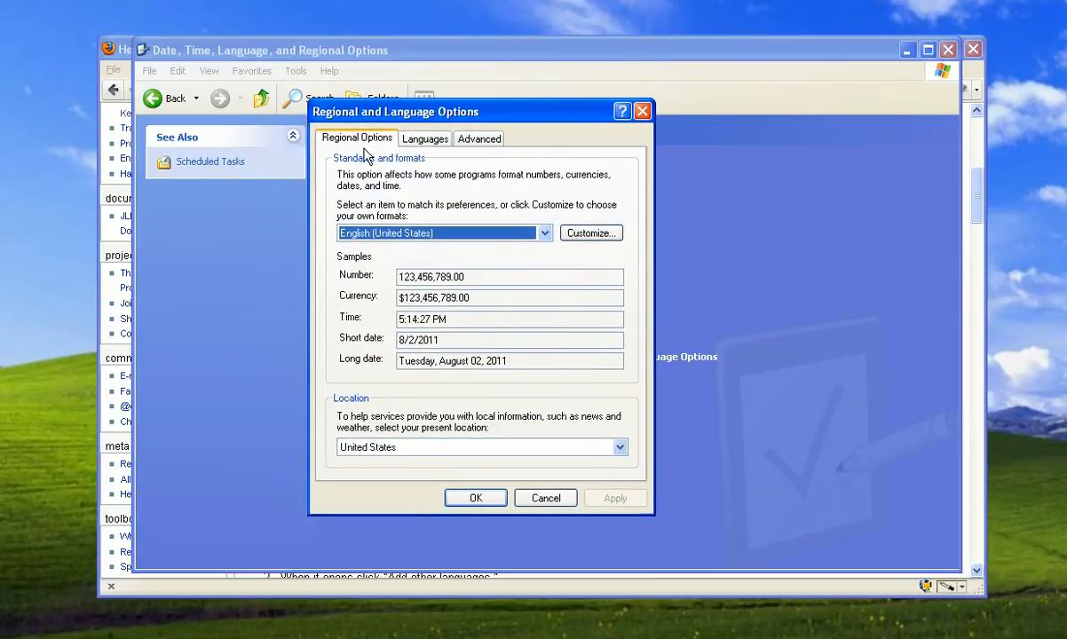
mouse_move(466, 162)
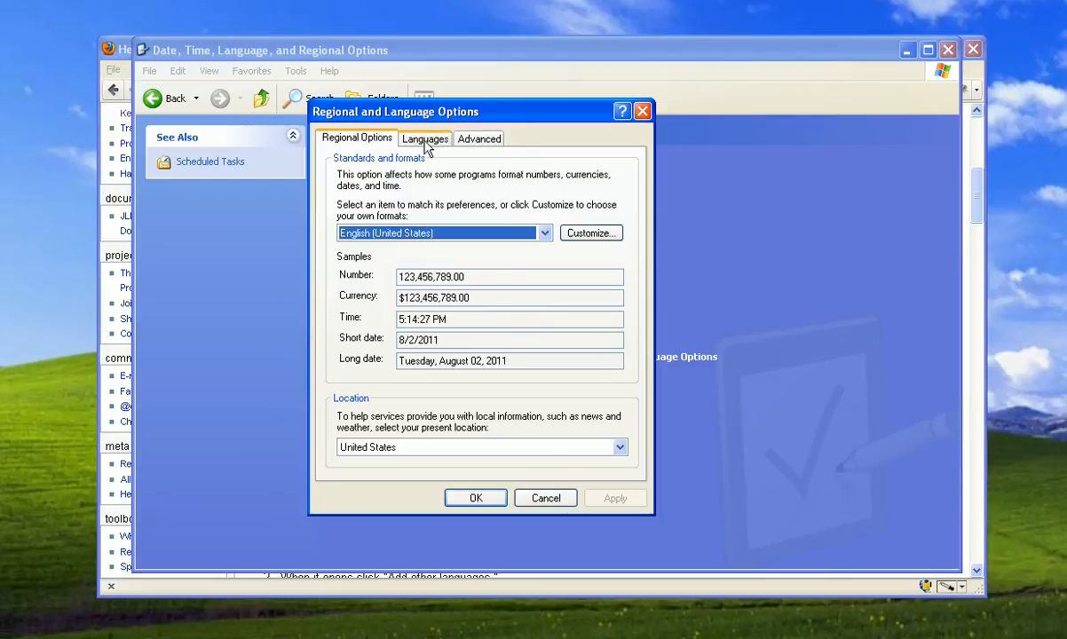
Step: On the Languages tab, confirm right-to-left language support is installed, then cancel out
click(424, 138)
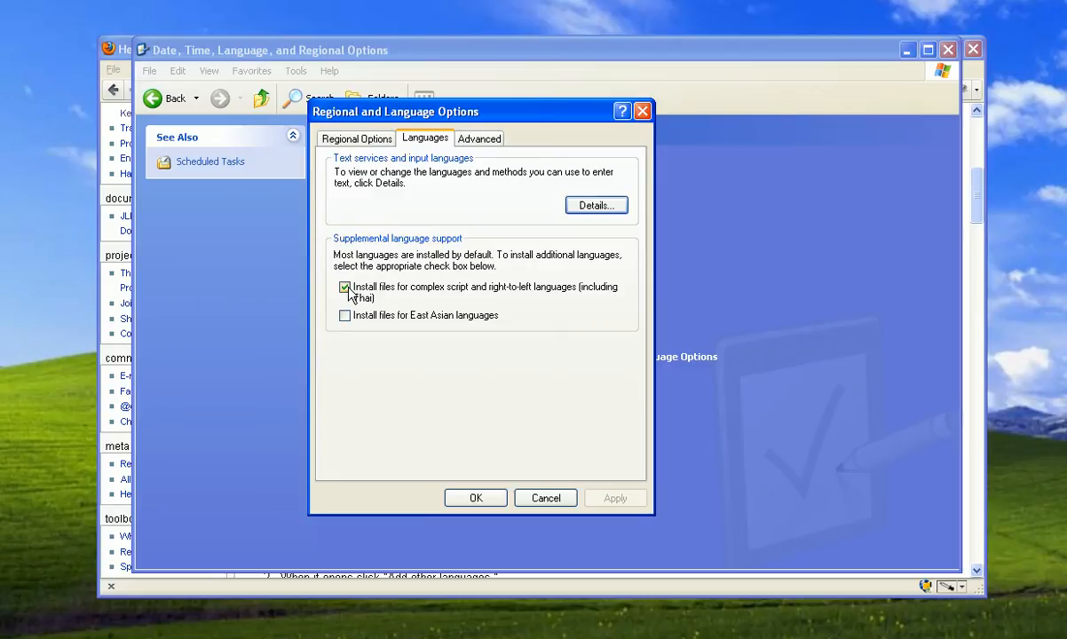
click(344, 286)
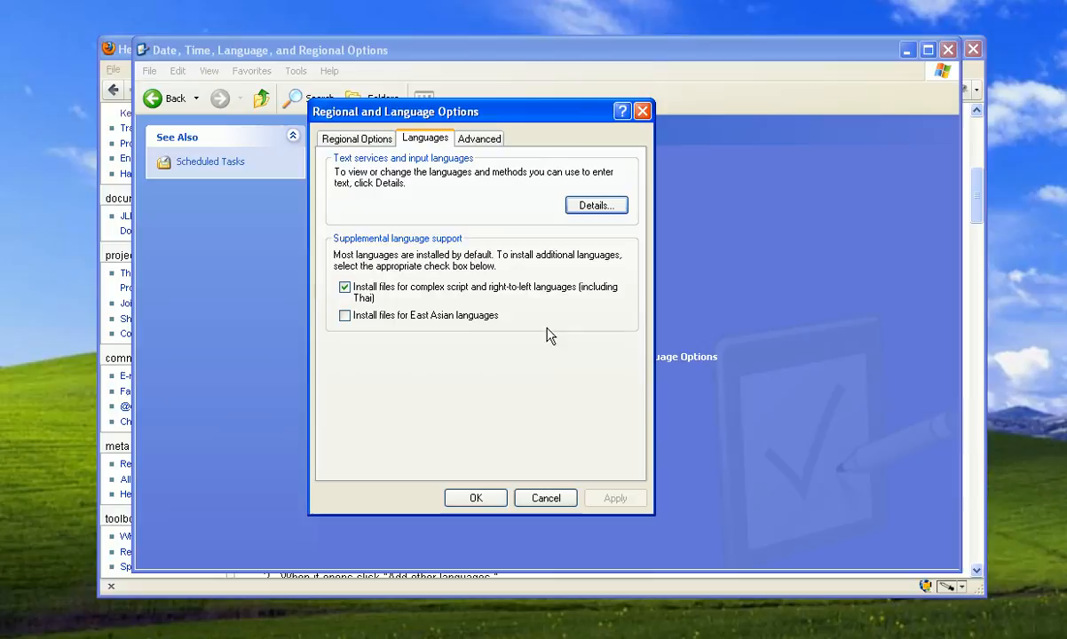
mouse_move(545, 498)
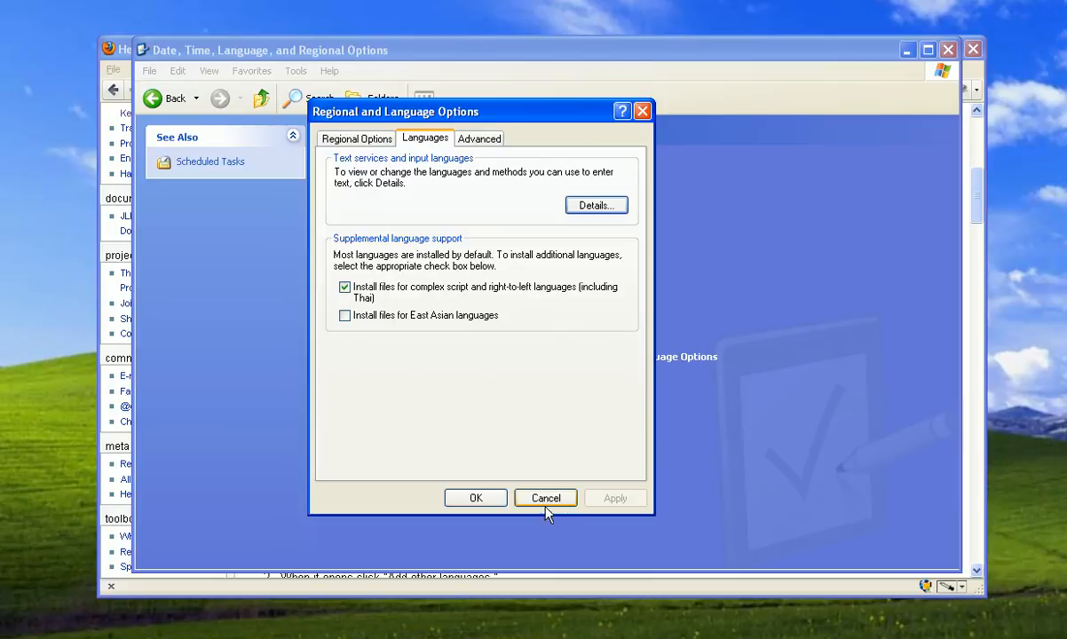
click(545, 497)
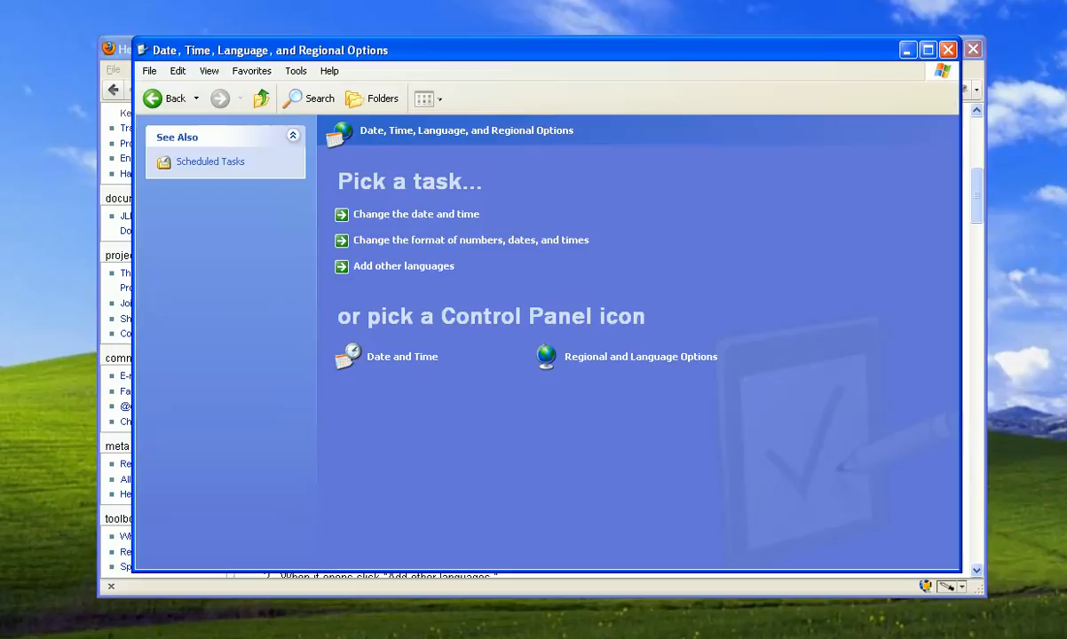
mouse_move(640, 356)
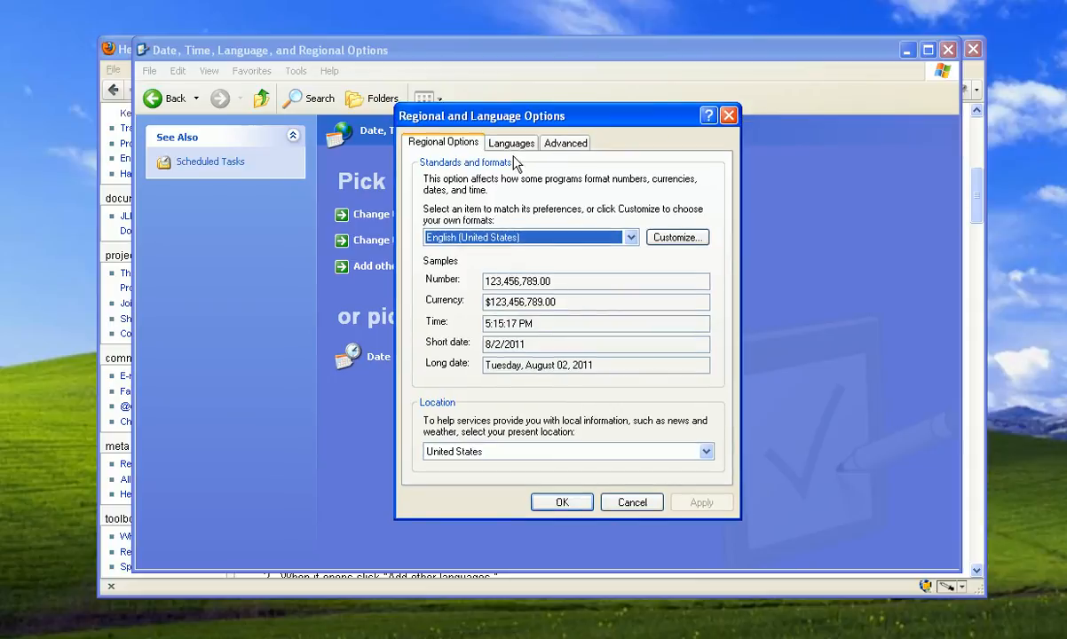
Step: Reach Text Services and Input Languages from the Languages tab
click(511, 143)
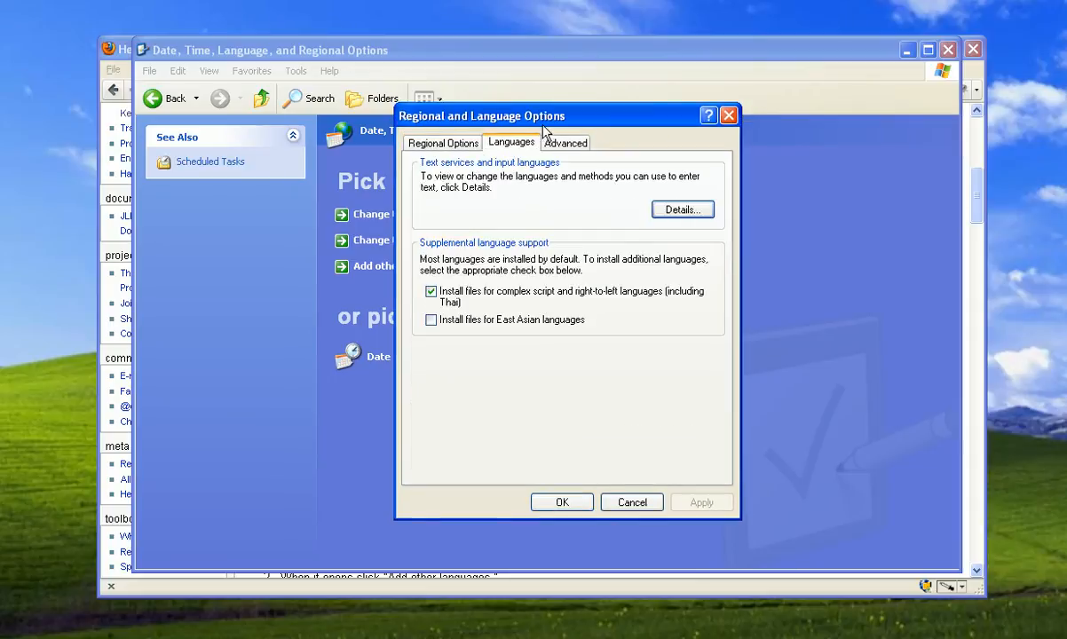
mouse_move(682, 210)
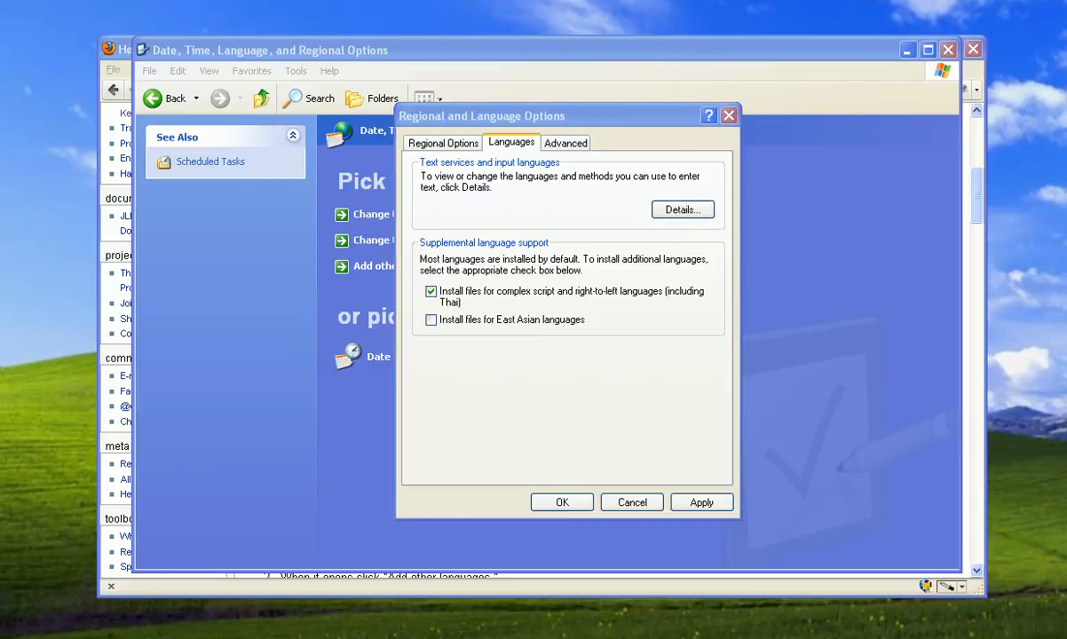
click(681, 208)
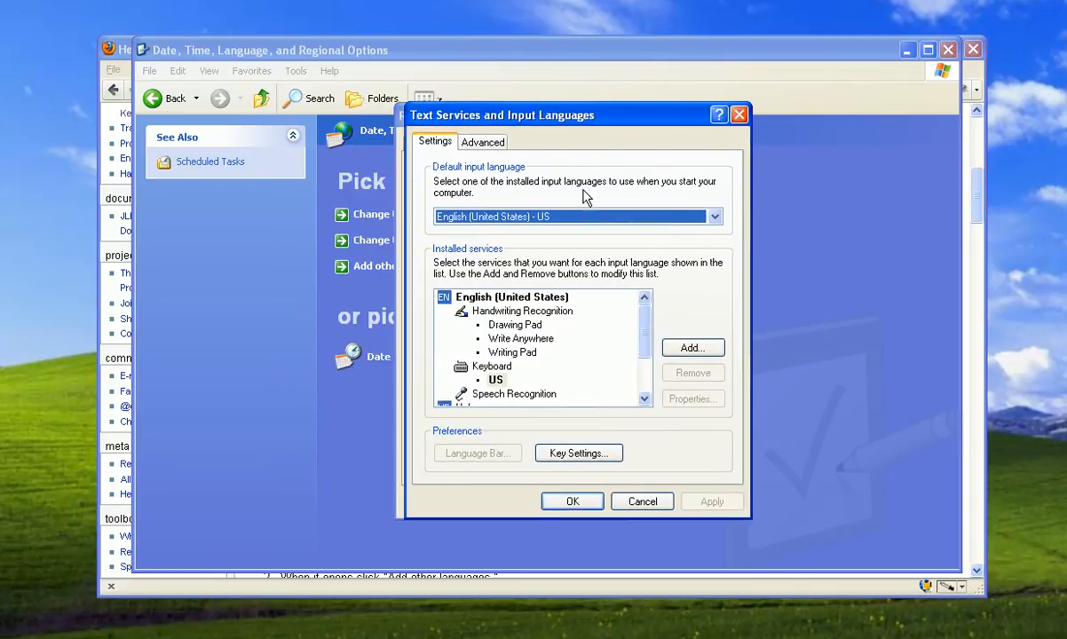
click(713, 216)
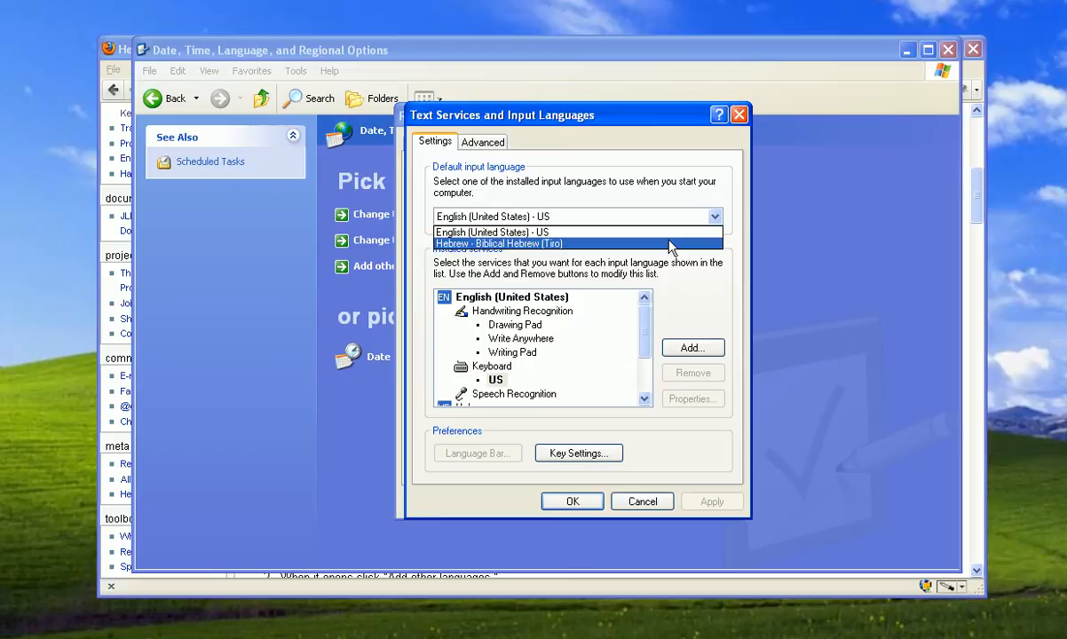
Step: Keep English (United States) default and select the installed Hebrew - Biblical Hebrew (Tiro) entry
click(498, 244)
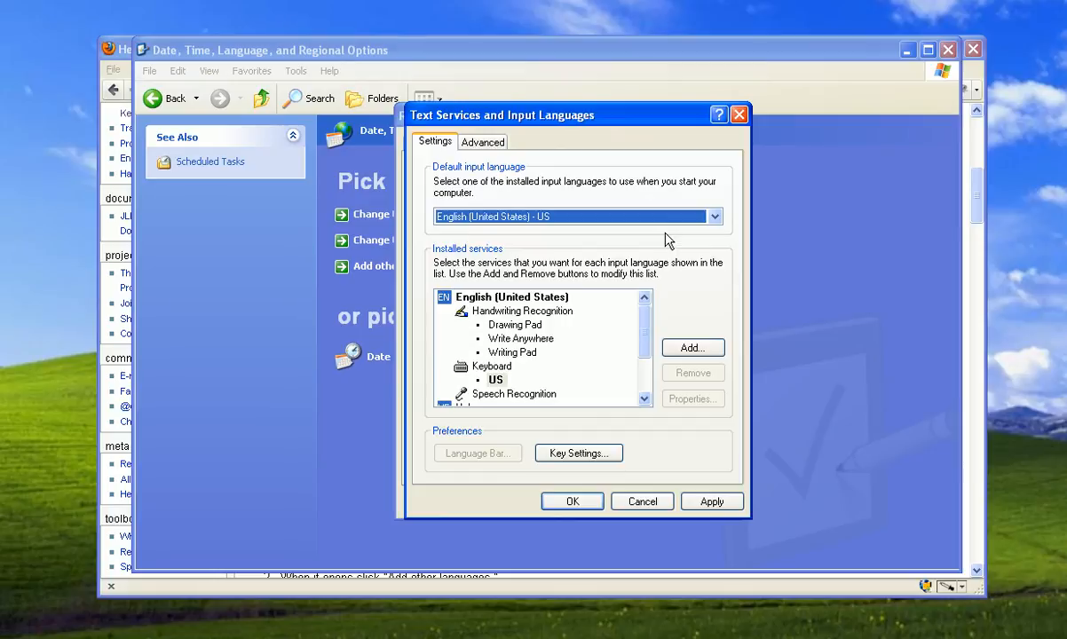
mouse_move(615, 344)
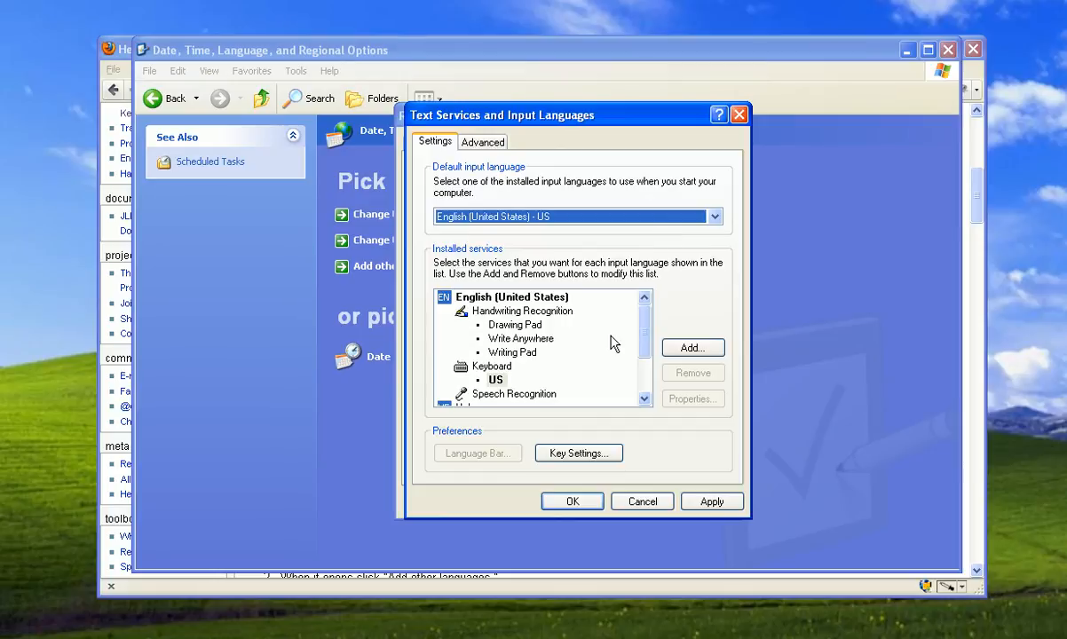
scroll(down, 3)
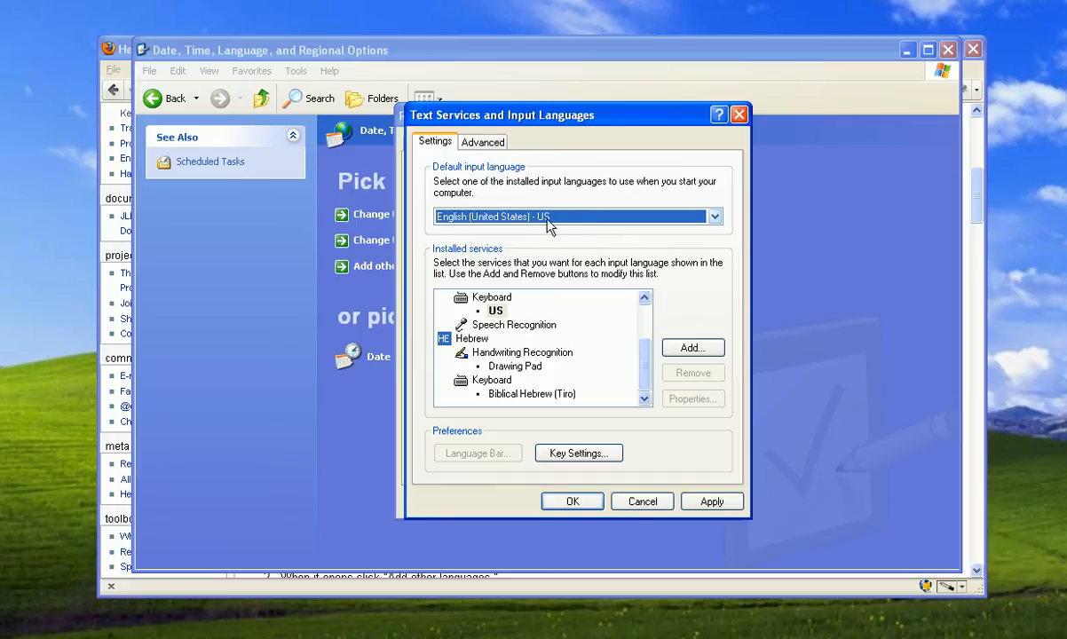
click(471, 338)
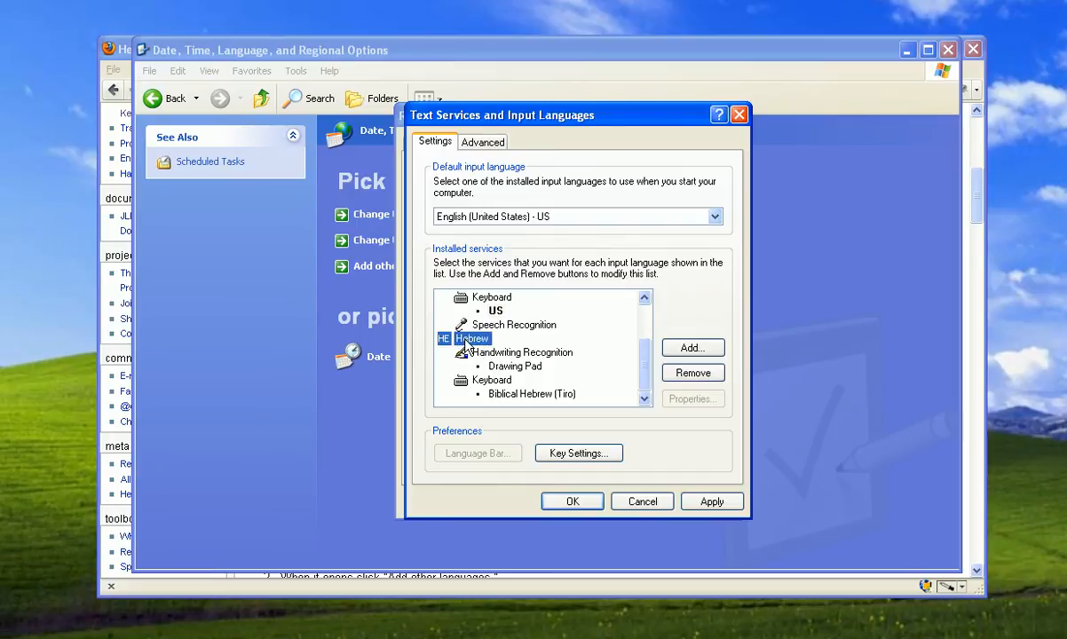
mouse_move(489, 400)
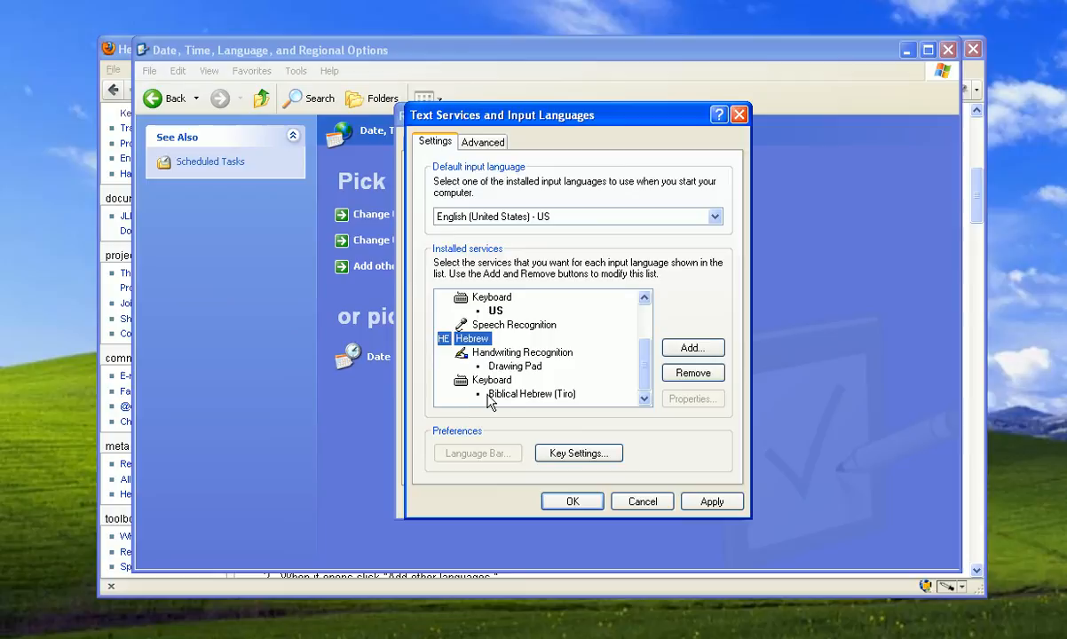
mouse_move(494, 405)
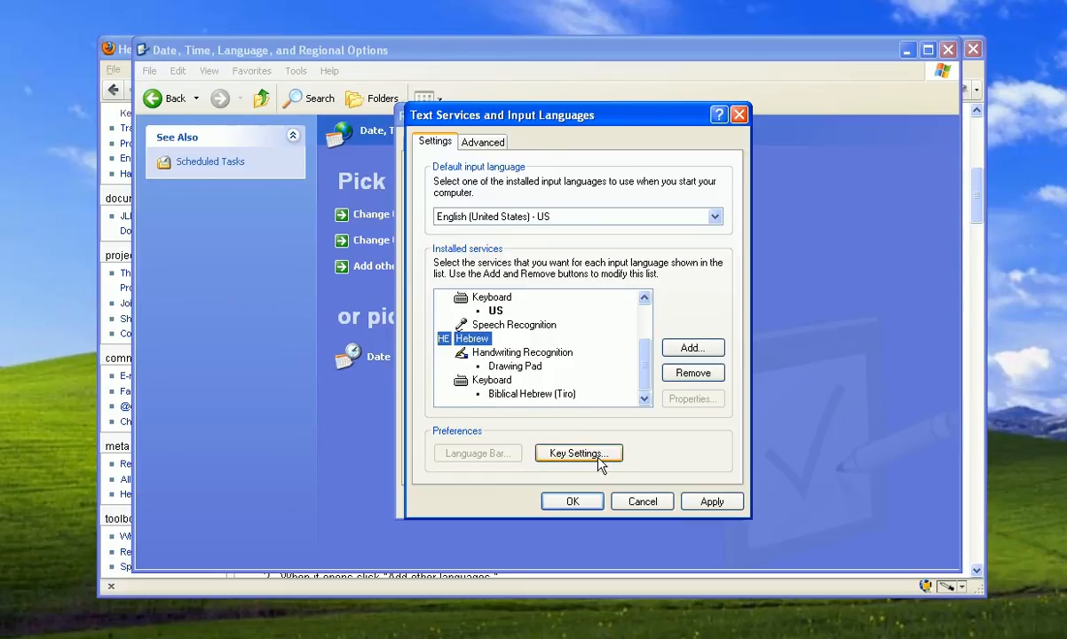
Step: In Key Settings, select 'Switch to Hebrew - Biblical Hebrew (Tiro)' and edit its key sequence
click(578, 454)
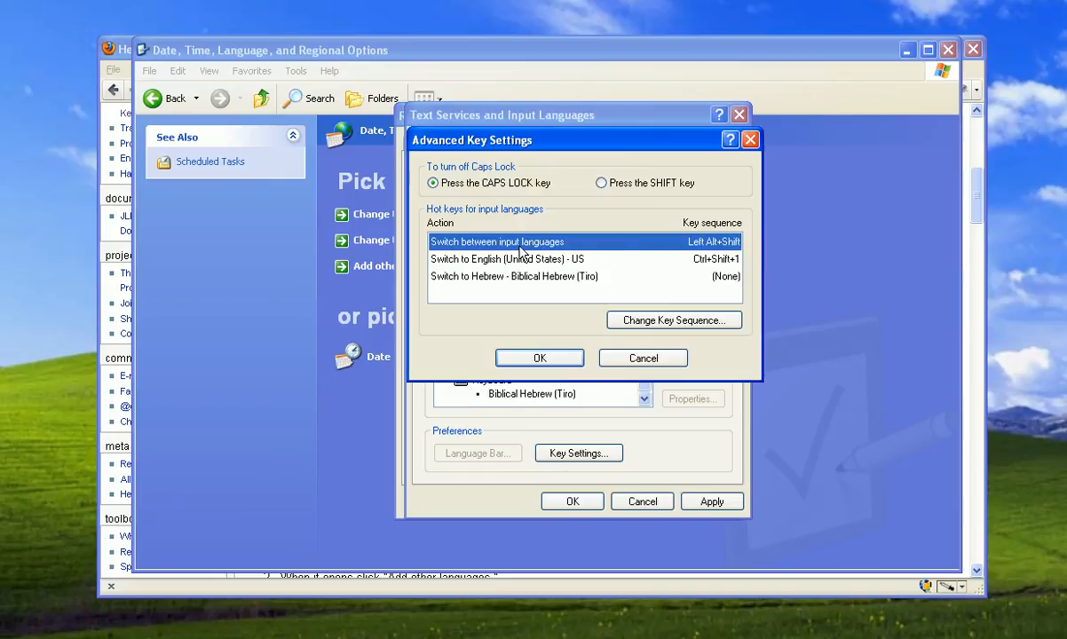
mouse_move(710, 254)
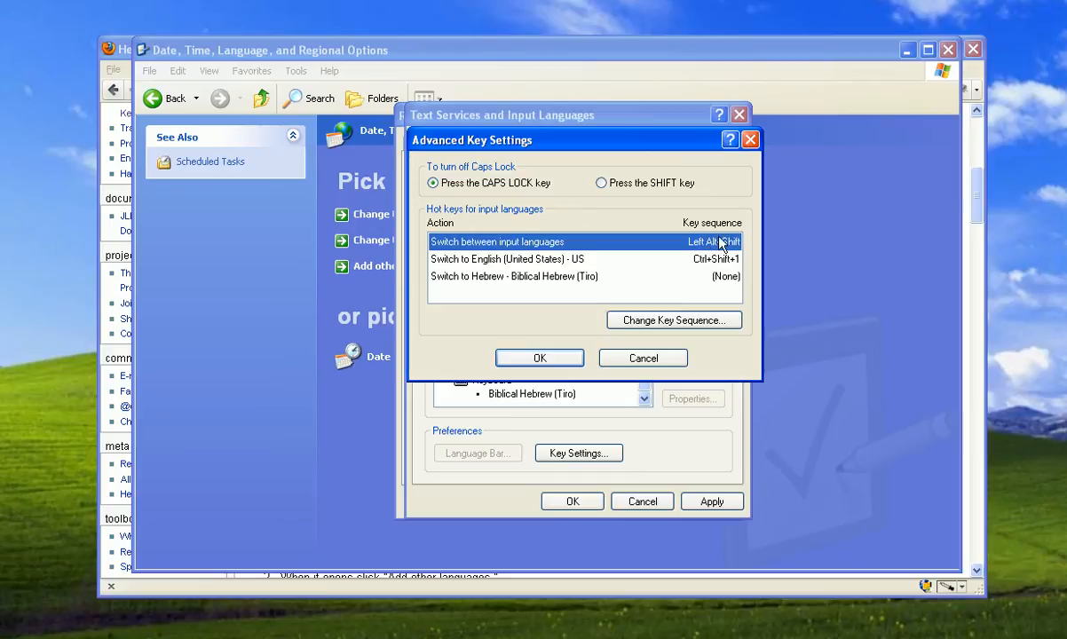
mouse_move(728, 250)
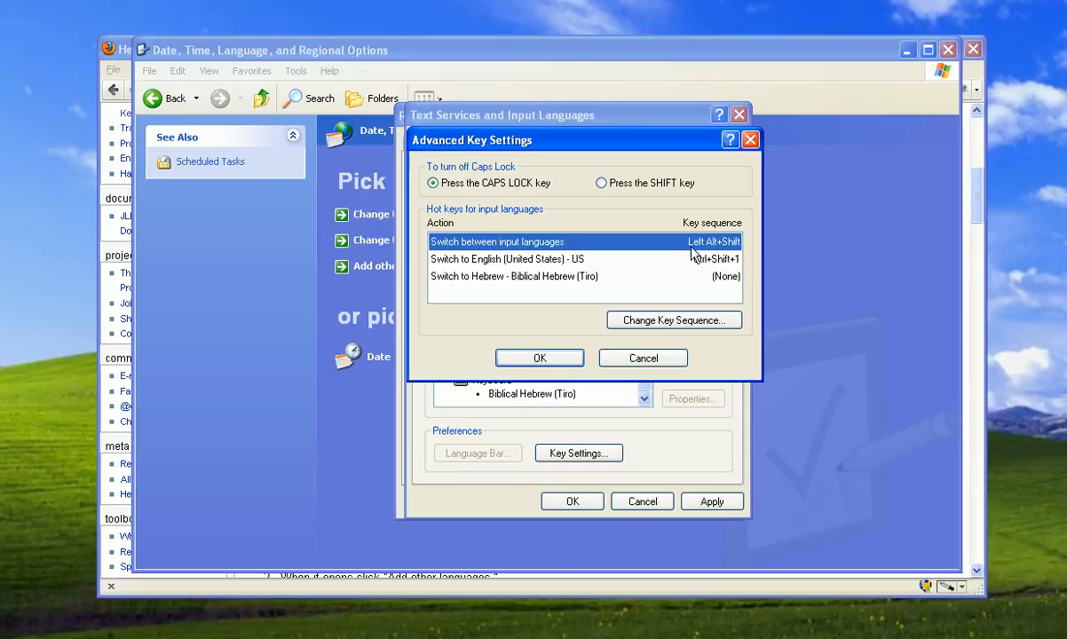
mouse_move(672, 250)
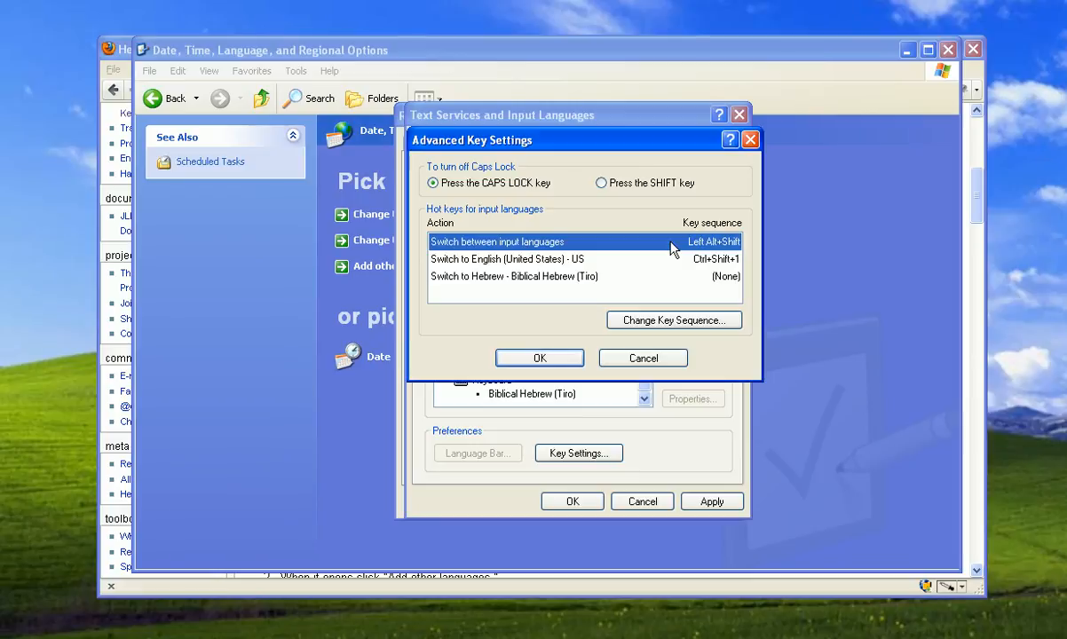
click(505, 258)
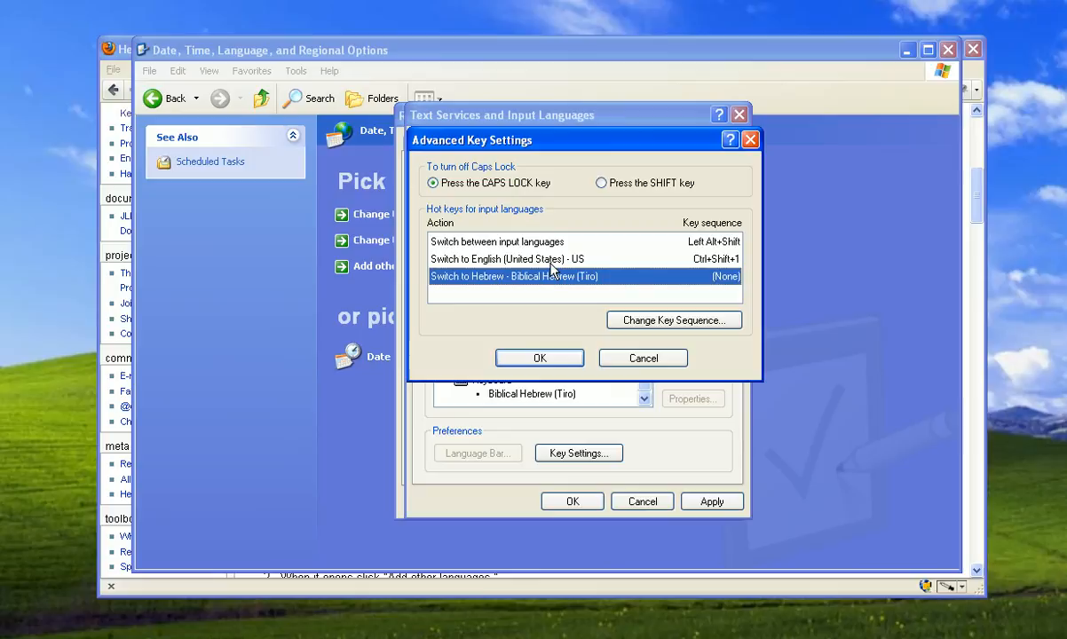
click(506, 259)
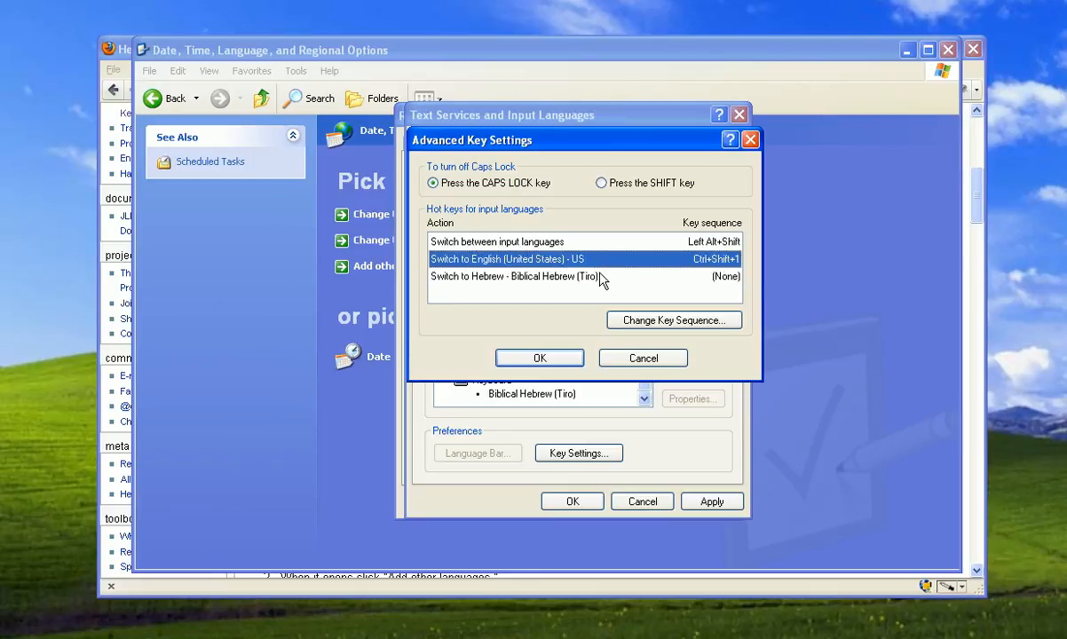
click(520, 276)
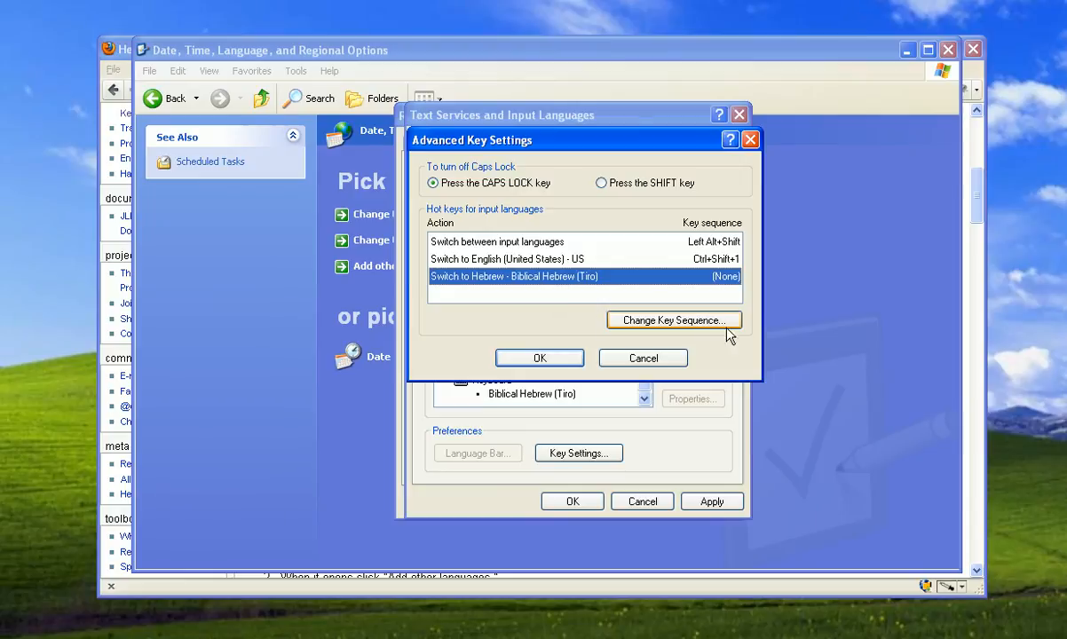
click(673, 319)
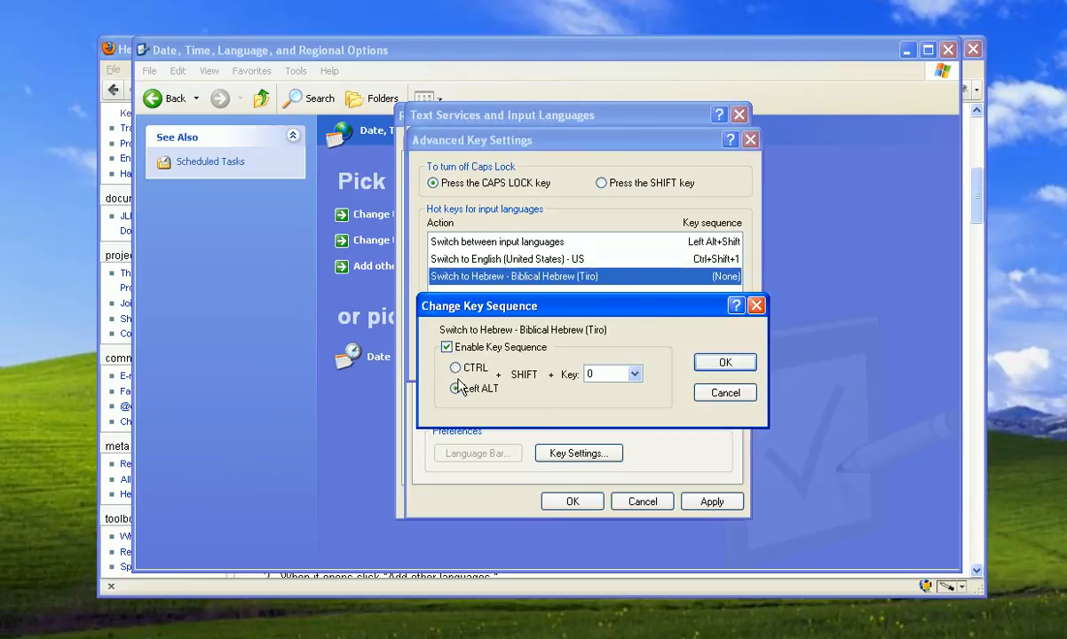
Step: Try Left ALT then CTRL with key 0, then cancel without assigning a Hebrew hot key
click(455, 389)
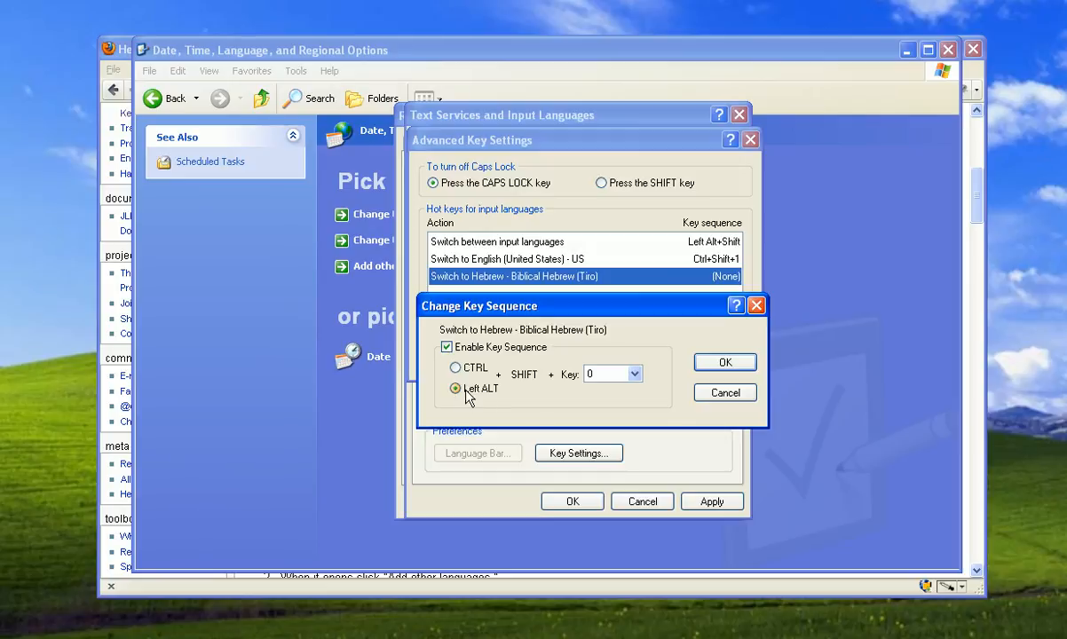
click(633, 373)
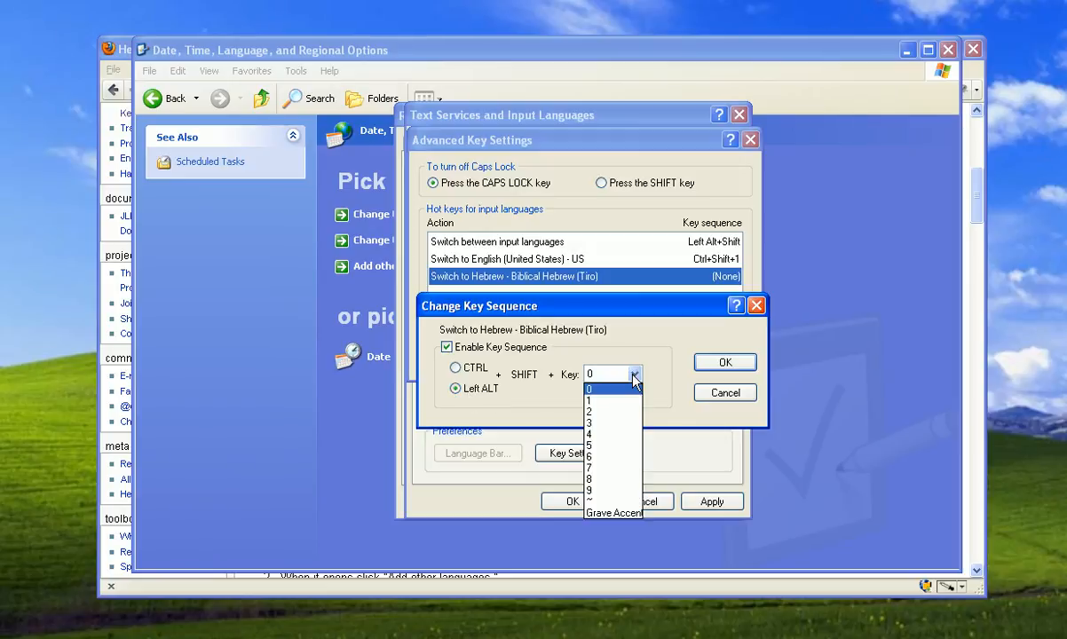
click(588, 386)
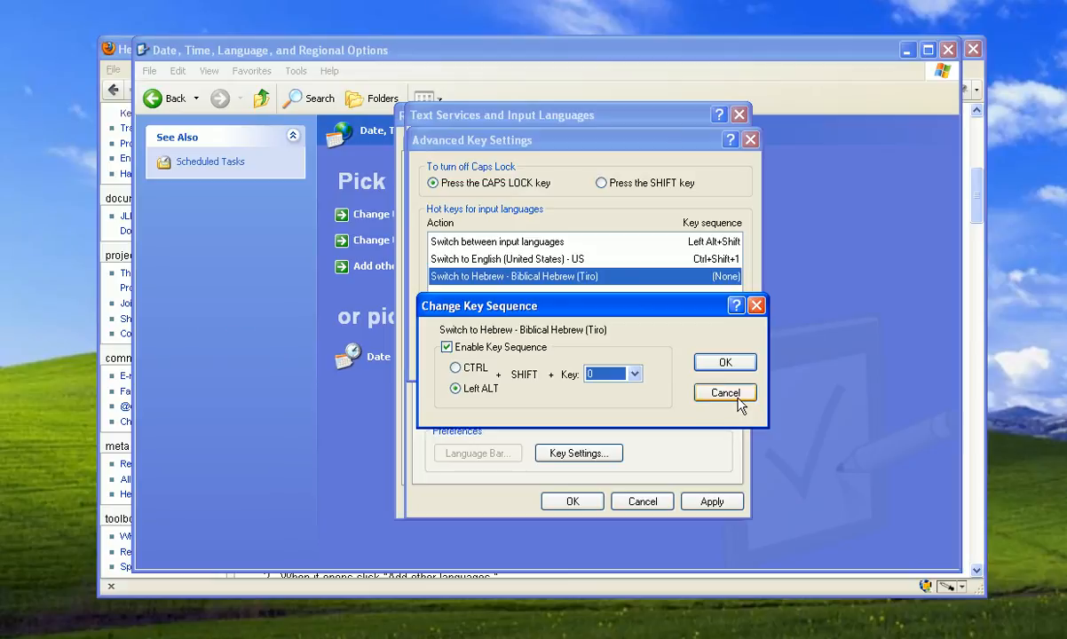
click(455, 367)
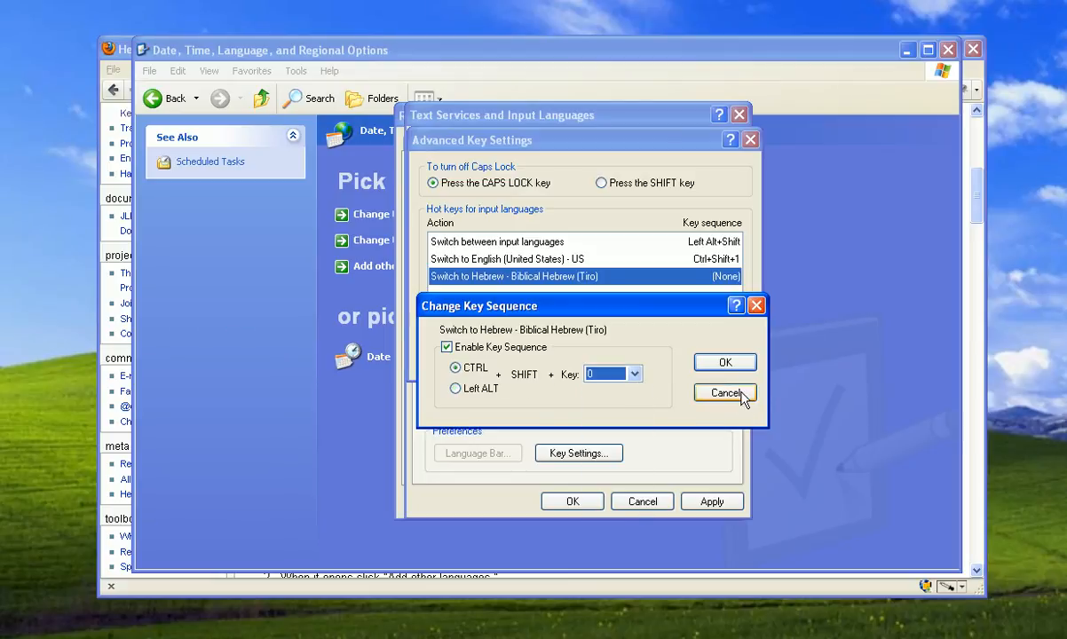
click(724, 393)
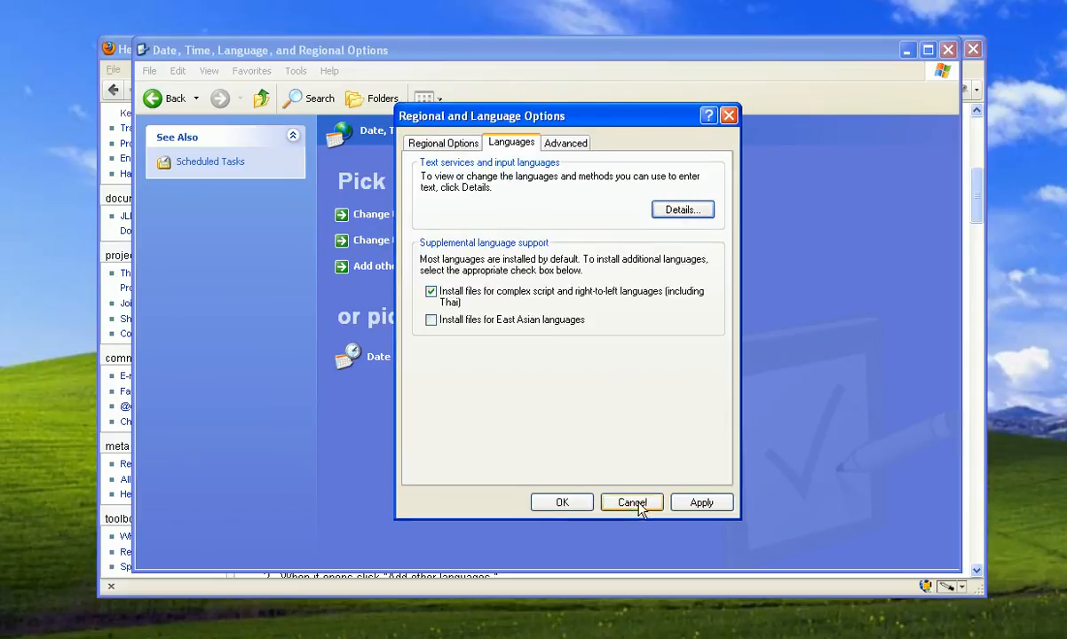
click(631, 502)
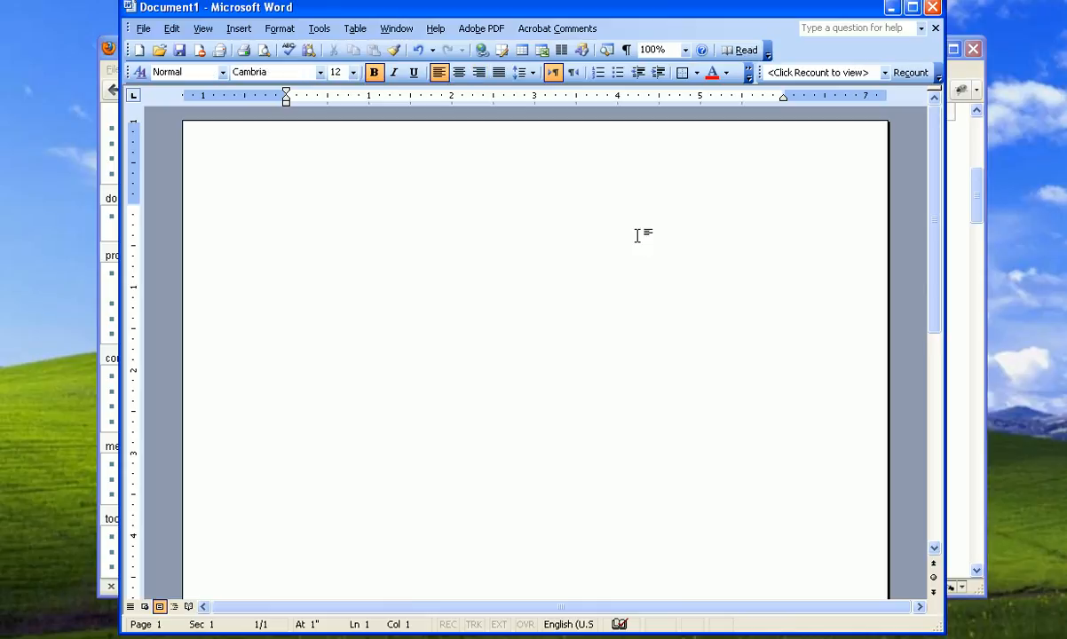
mouse_move(464, 140)
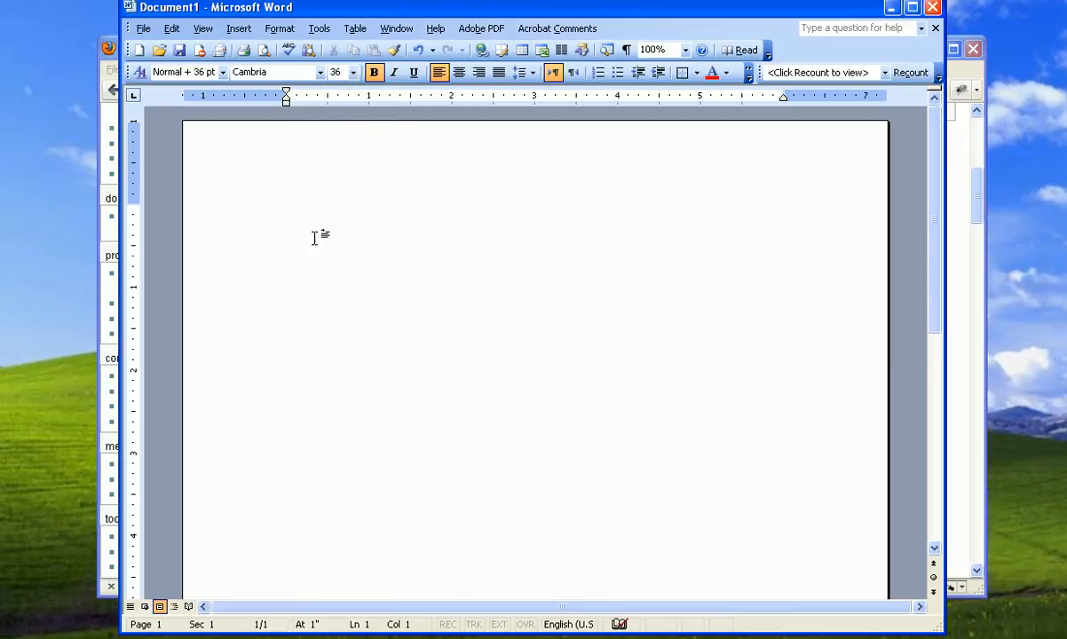
mouse_move(329, 238)
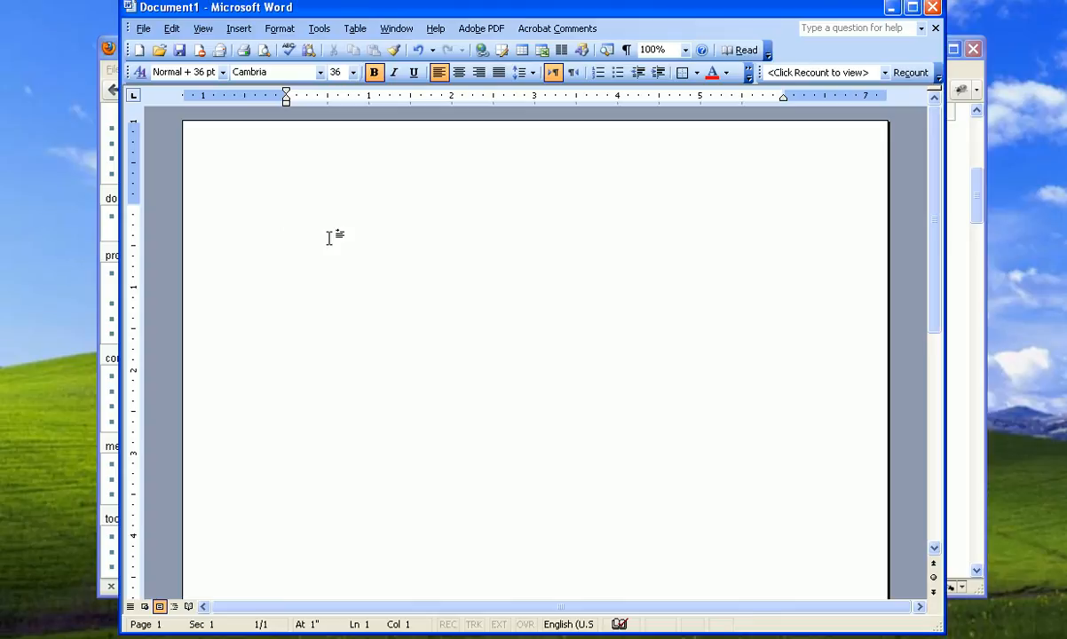
Step: Type the Hebrew word שלום at 36 pt and align it to the right margin
click(285, 226)
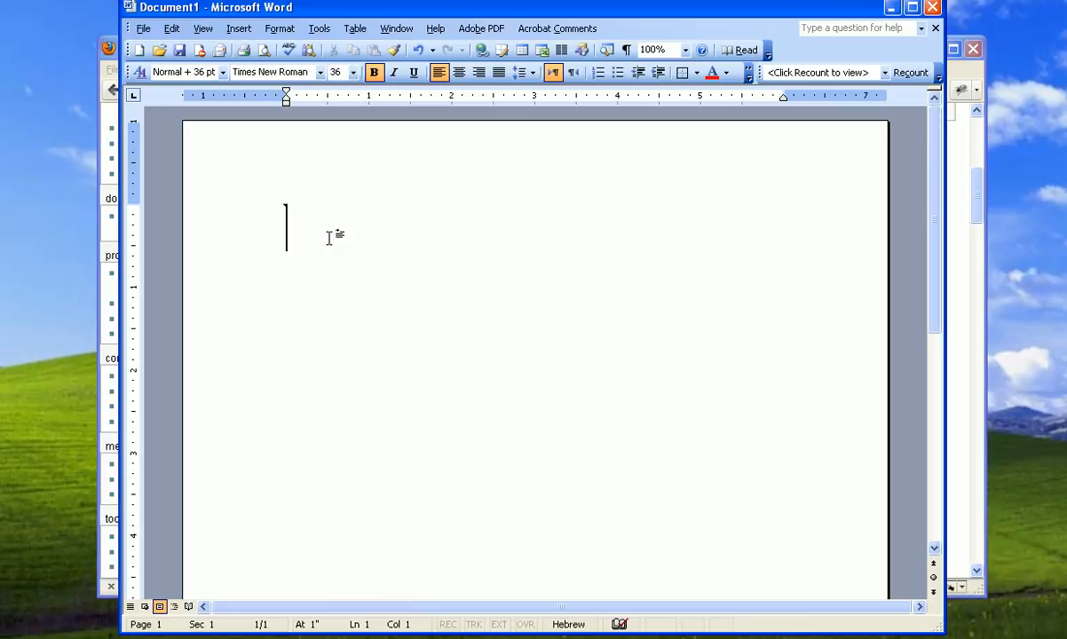
mouse_move(330, 222)
text(ש)
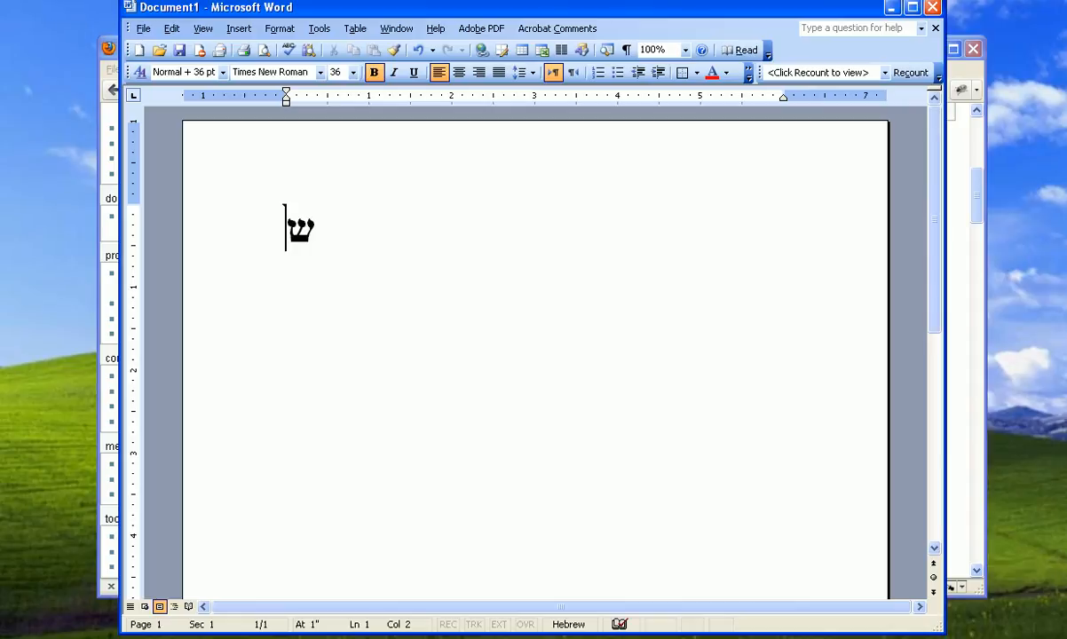
text(לום)
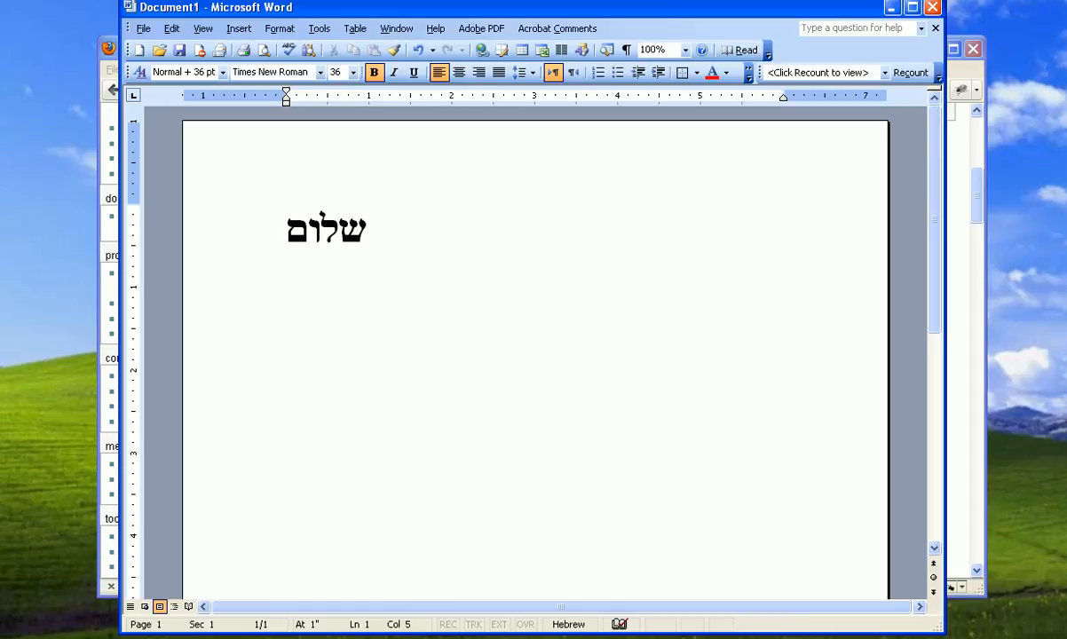
click(286, 228)
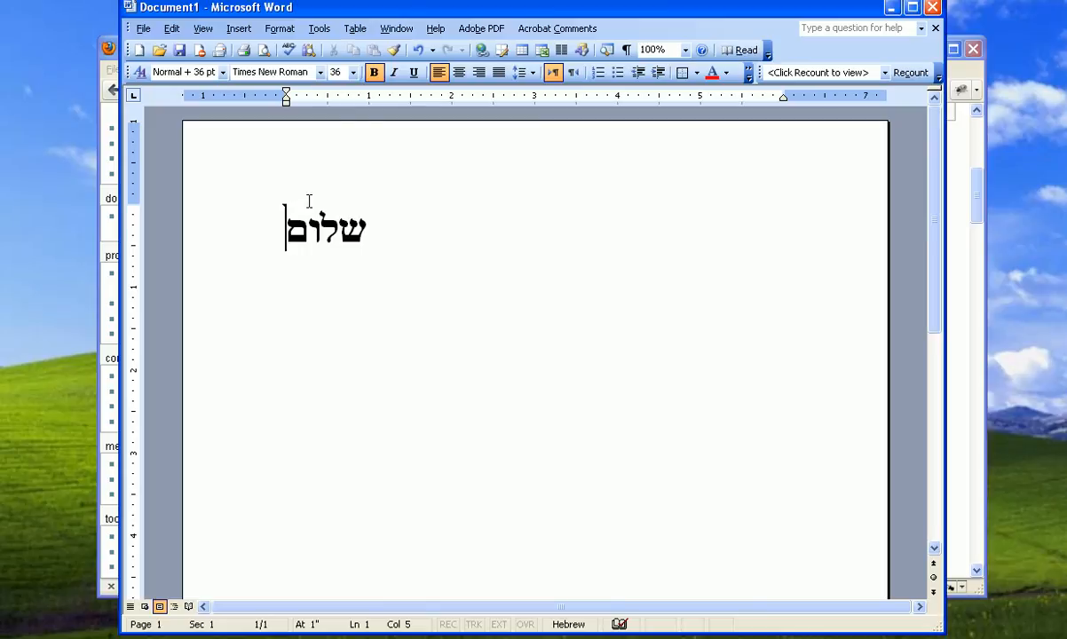
mouse_move(377, 233)
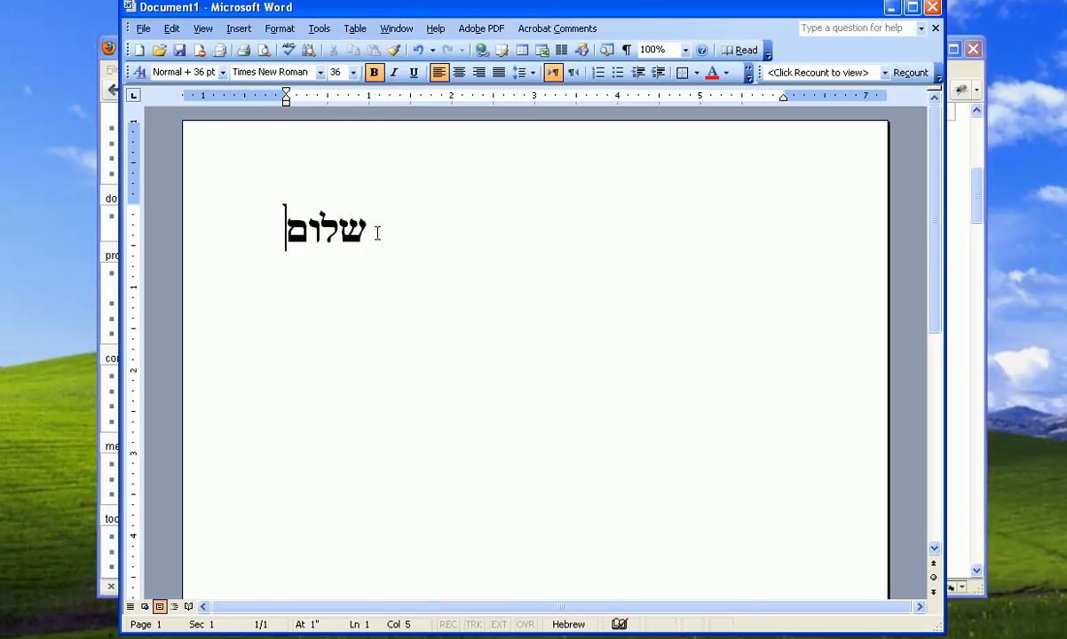
click(497, 72)
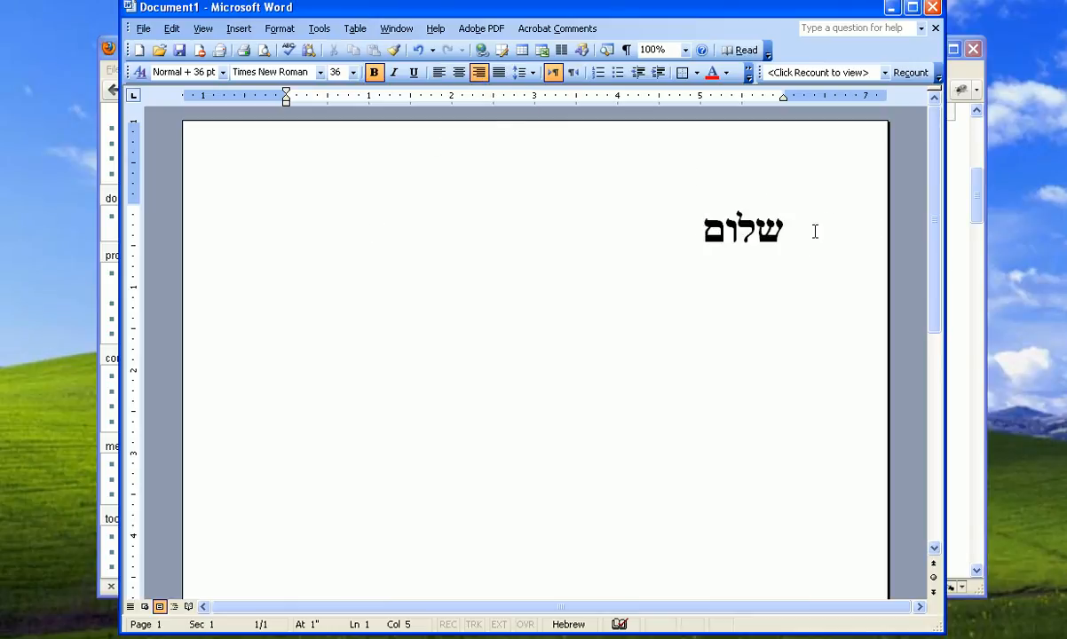
mouse_move(810, 228)
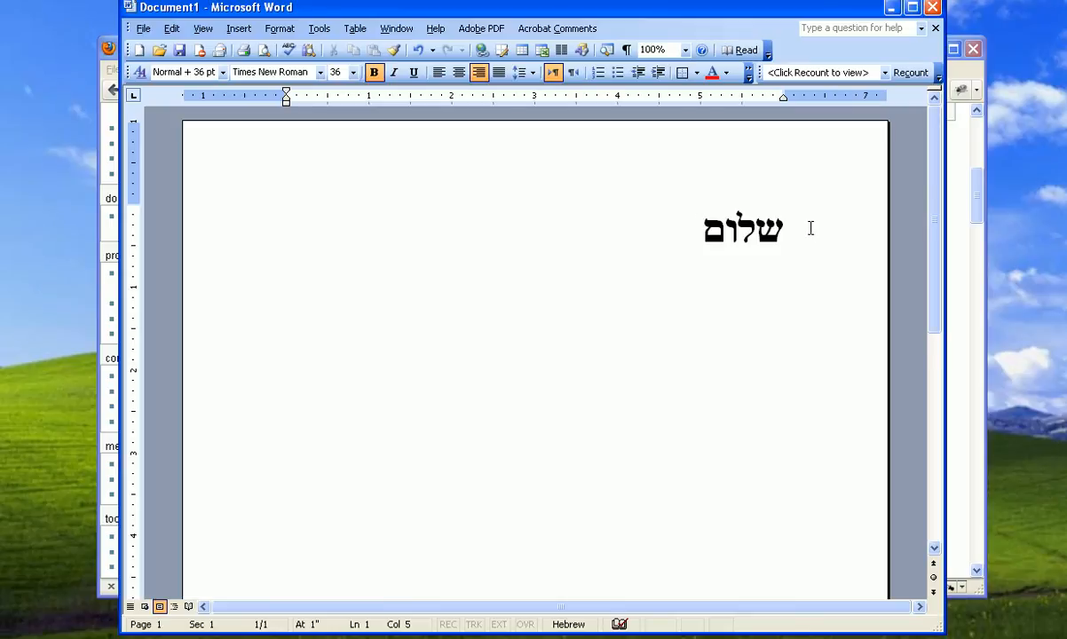